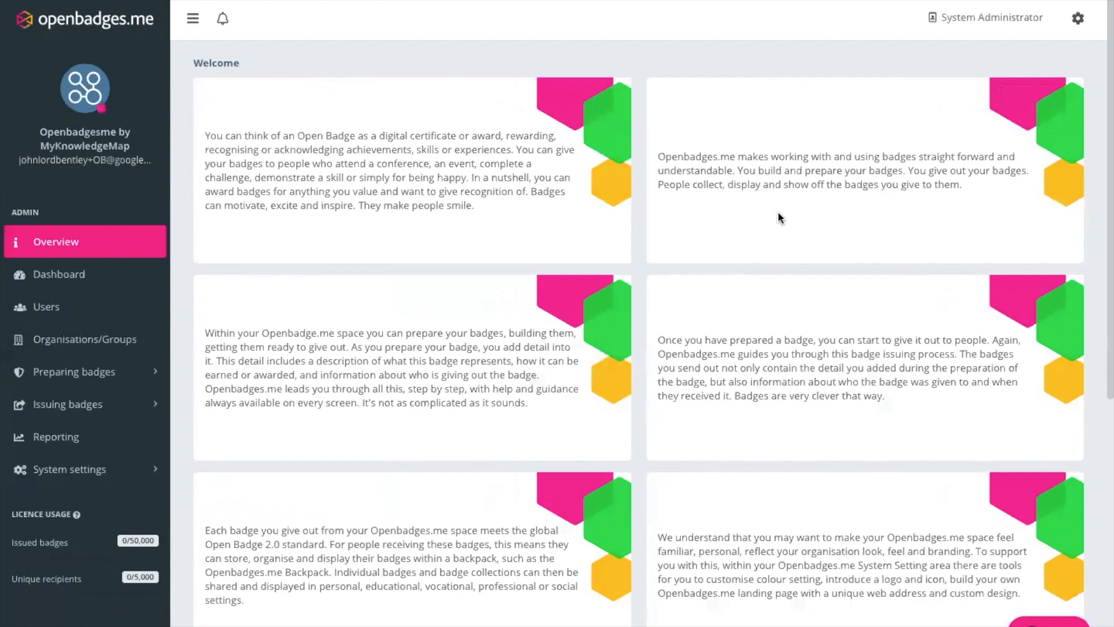
pyautogui.moveTo(137, 345)
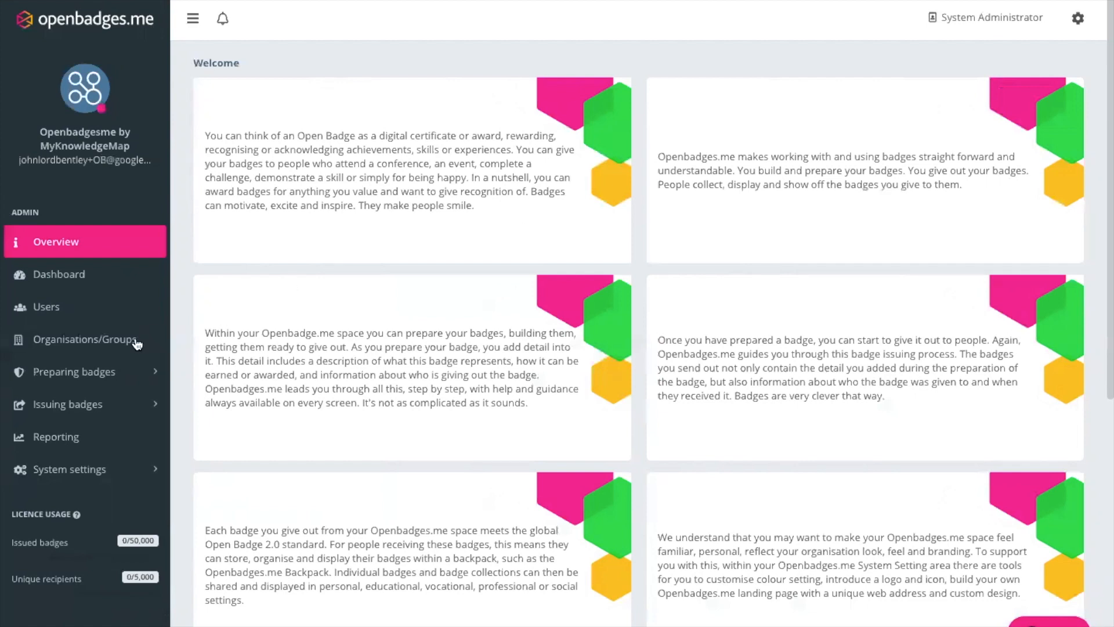
# Show the Organisations/Groups list containing MyKnowledgeMap.
pyautogui.click(85, 339)
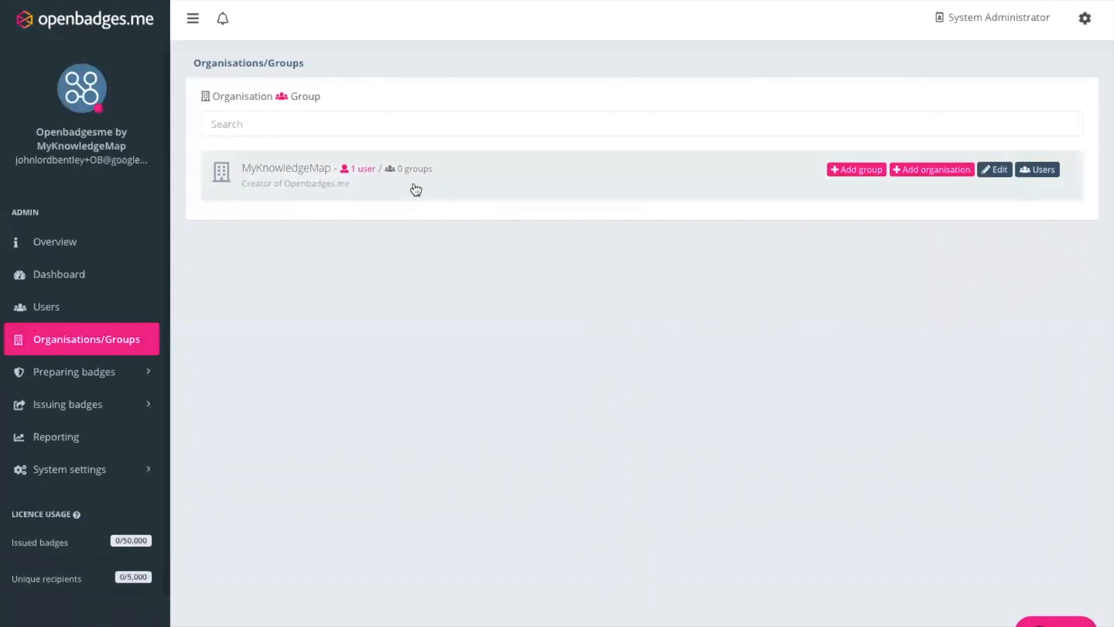
pyautogui.moveTo(121, 371)
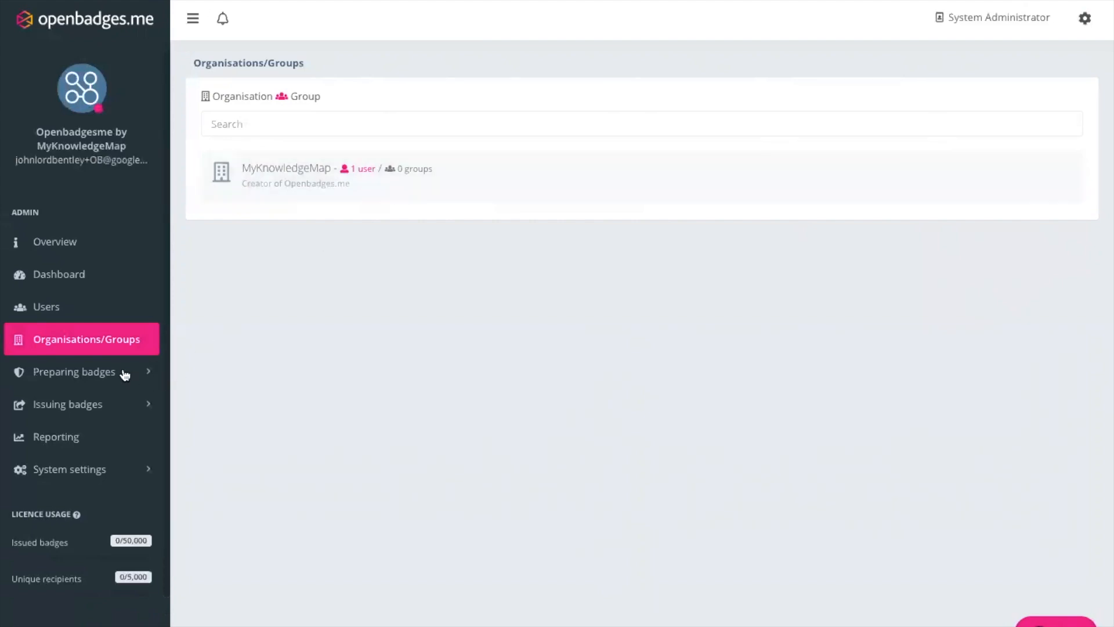
# Start a new badge issuer named 'Marketing T...' under the MyKnowledgeMap organisation.
pyautogui.click(73, 371)
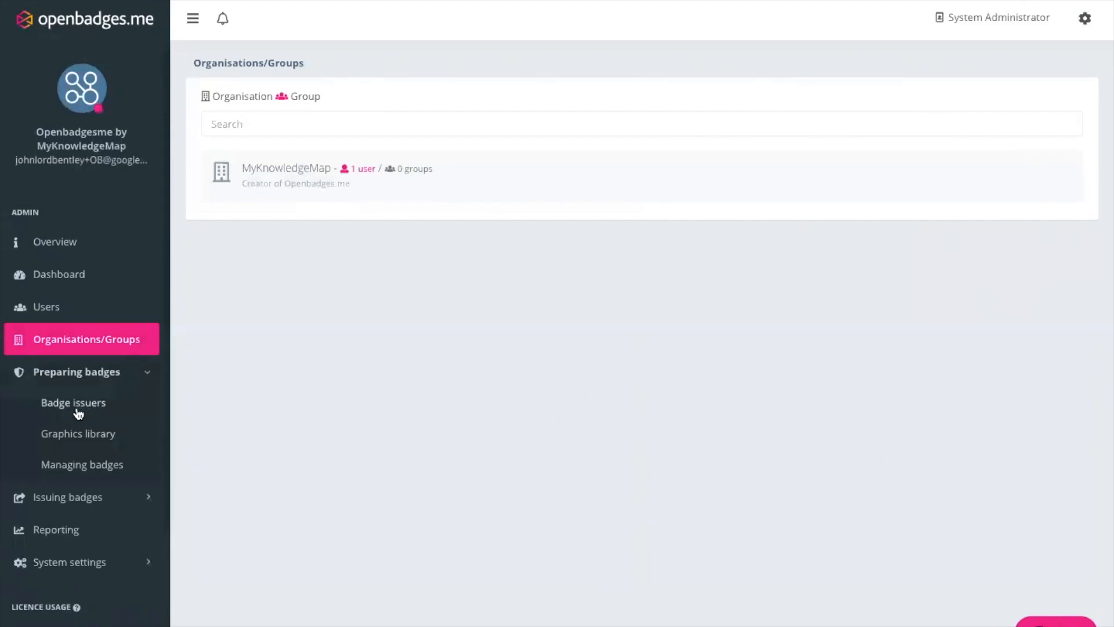
pyautogui.click(73, 403)
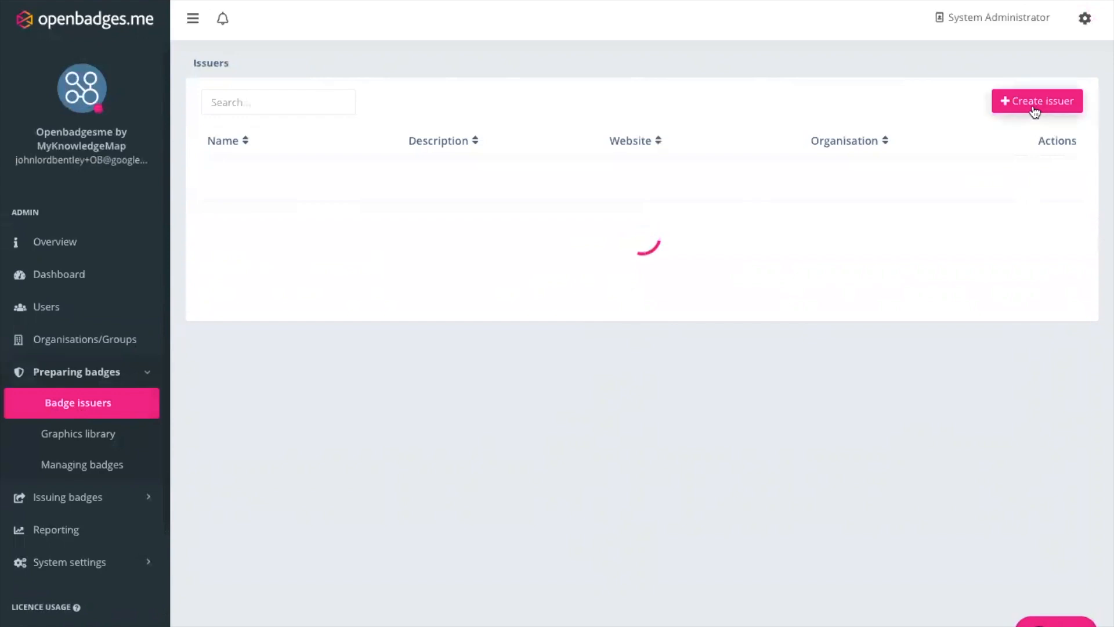
pyautogui.click(1036, 101)
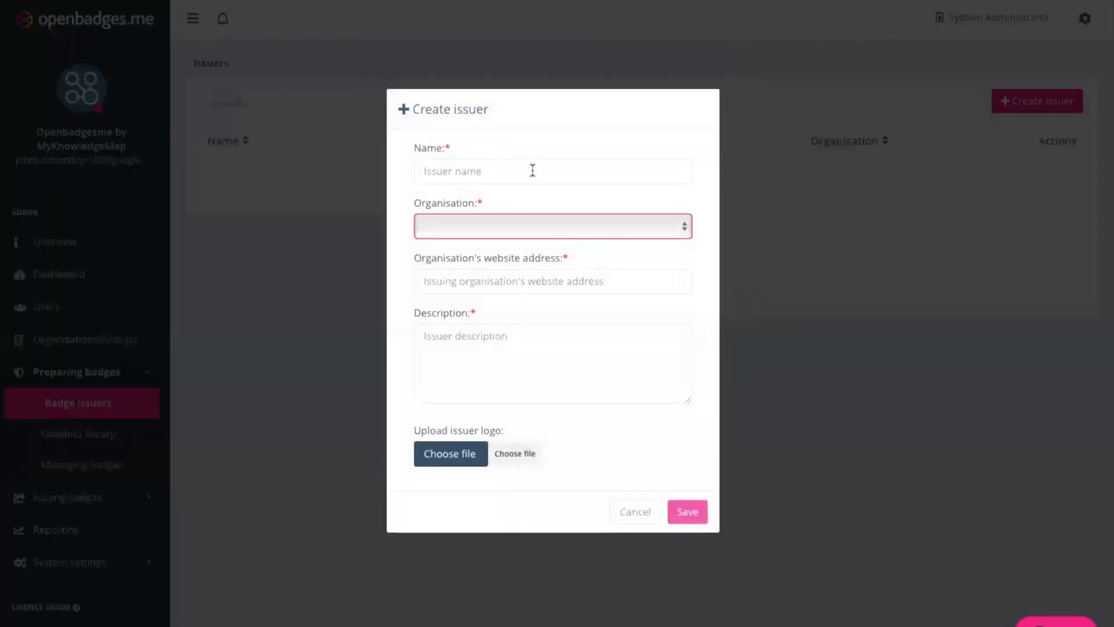
pyautogui.write('M')
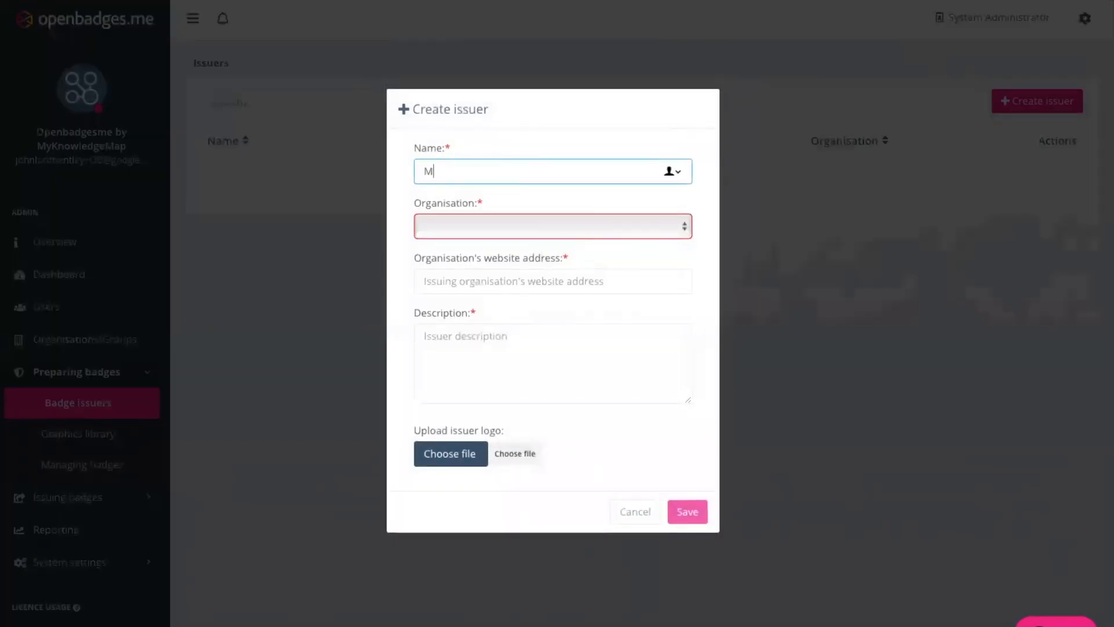
pyautogui.write('arketing T')
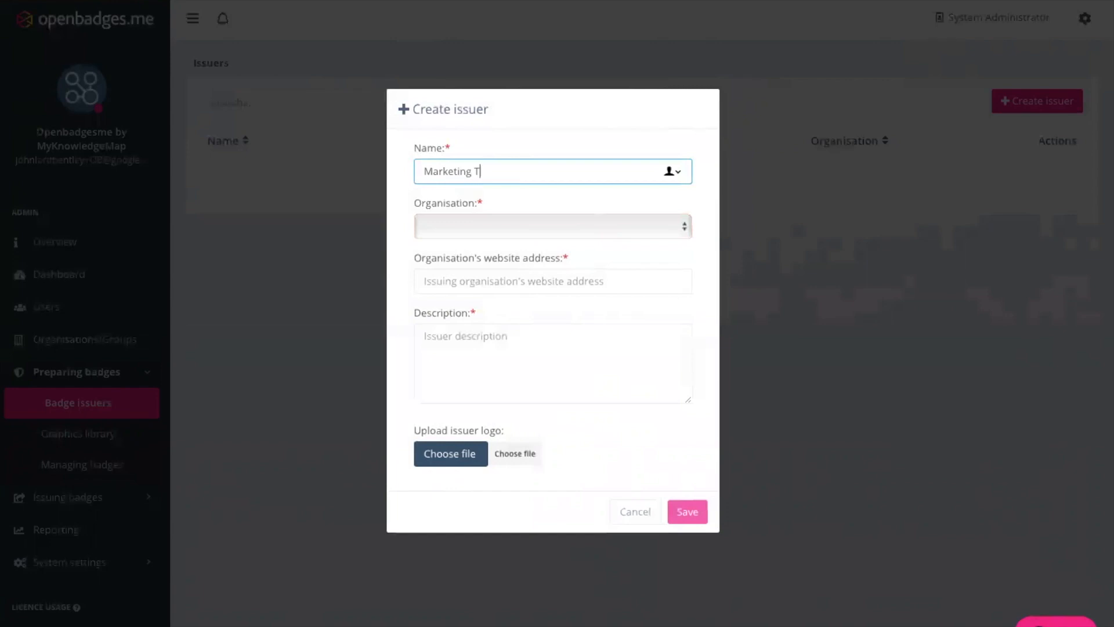
pyautogui.click(550, 226)
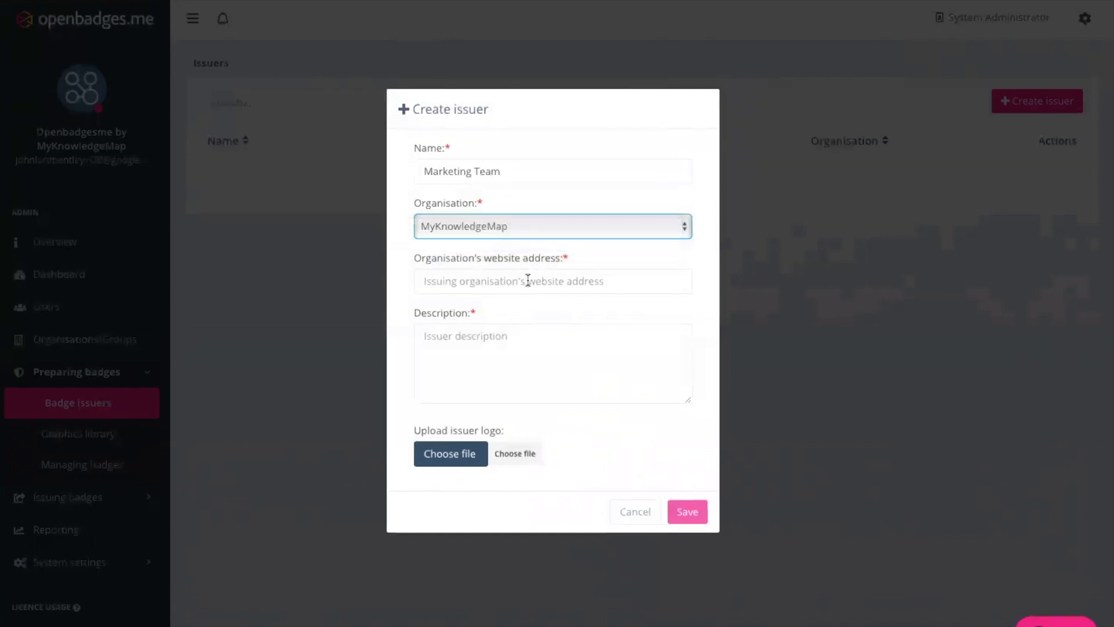
pyautogui.write('http://www.my')
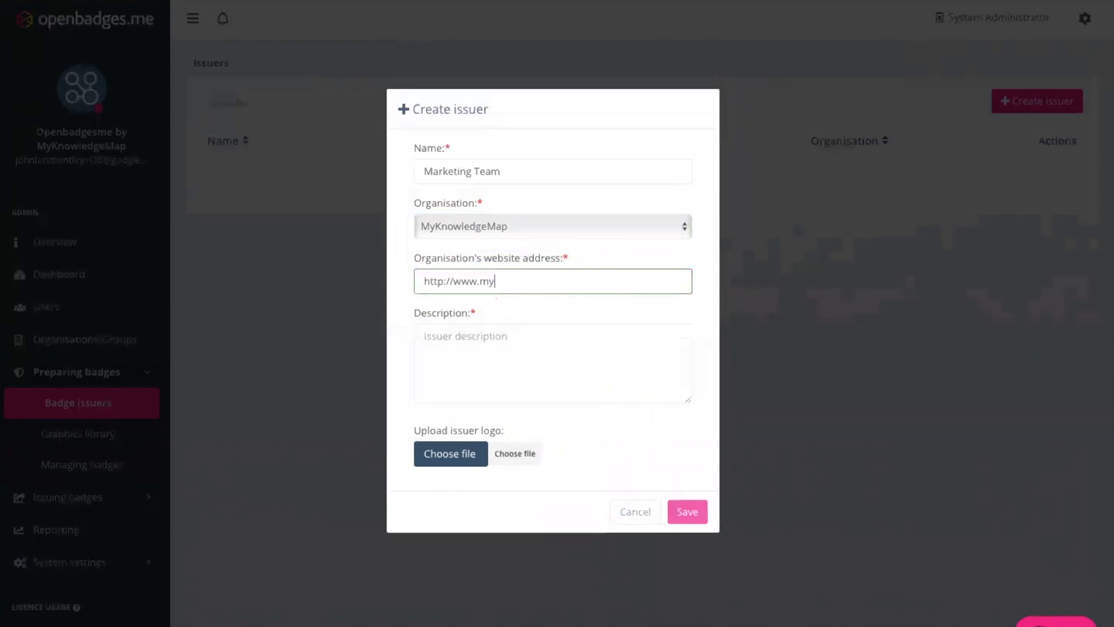
pyautogui.write('knowledgemap.com')
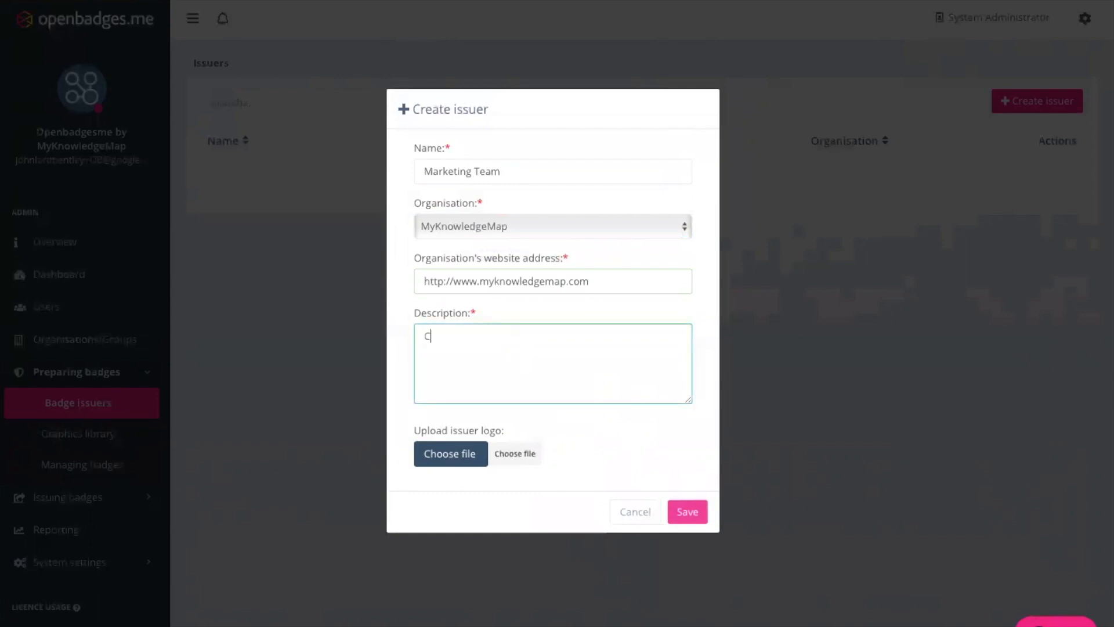
pyautogui.write('Creators of Ope')
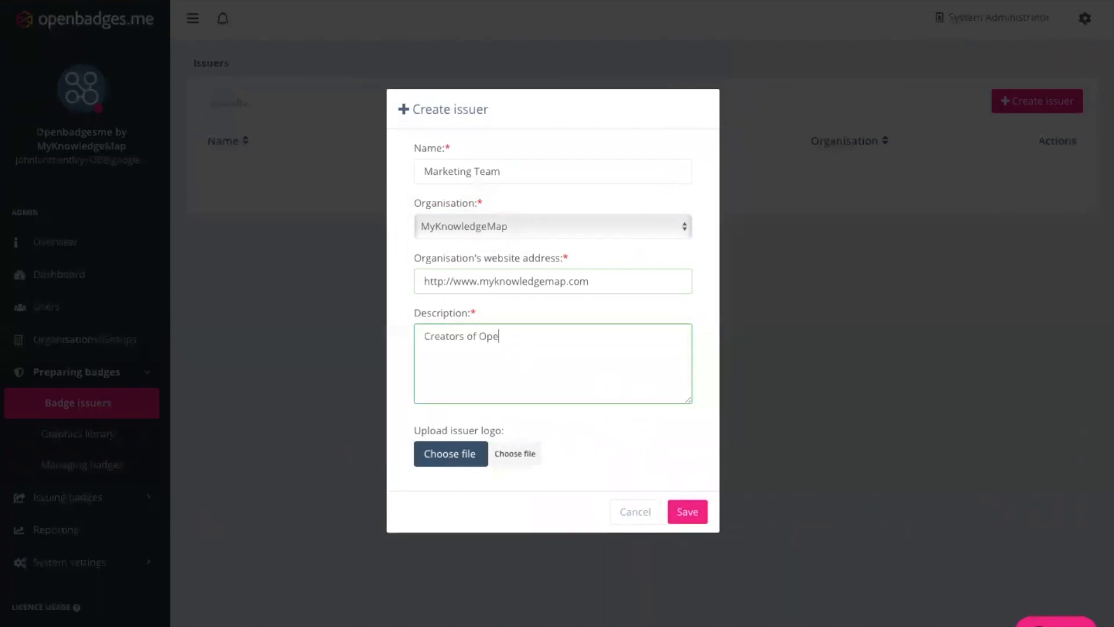
pyautogui.write('nbadges.me')
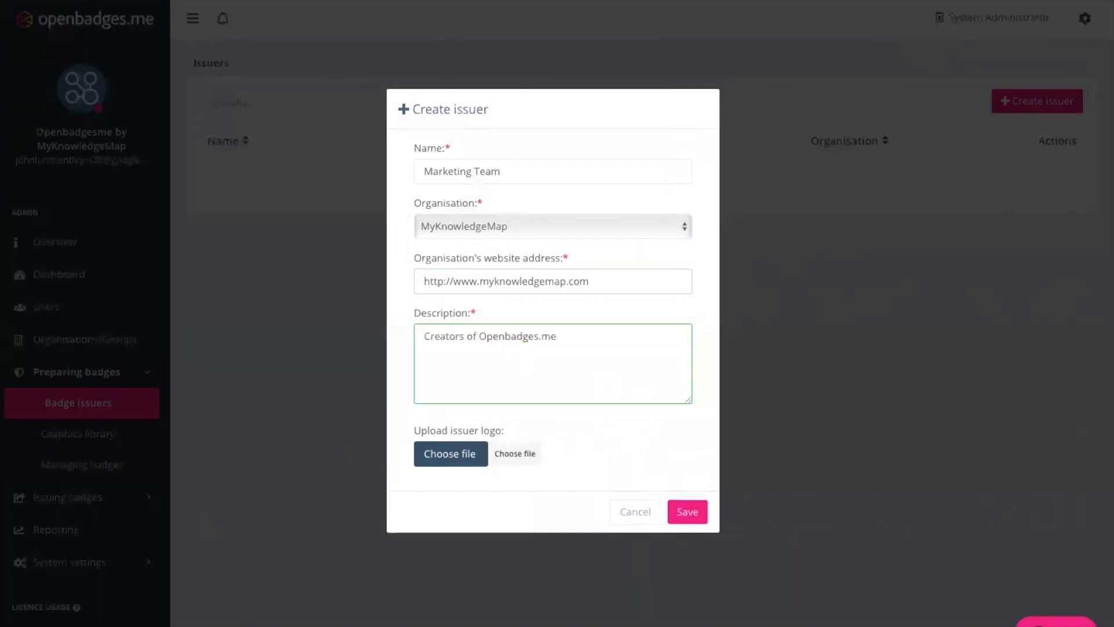
# Attach the MKM-Colour-Stacked-RGB.png logo to the issuer.
pyautogui.click(449, 454)
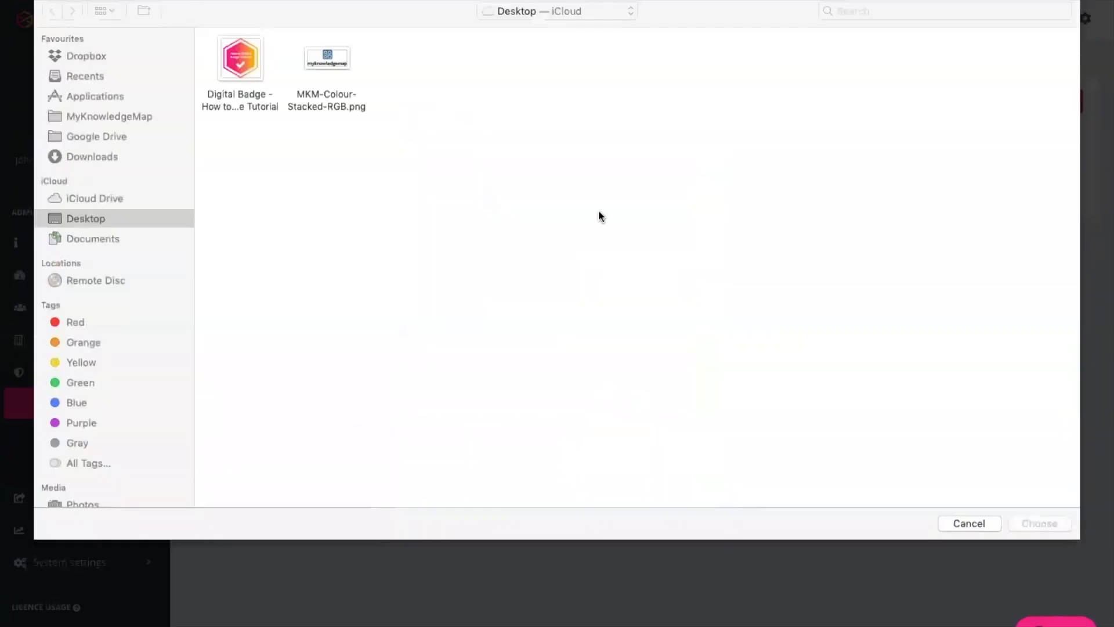
pyautogui.click(326, 58)
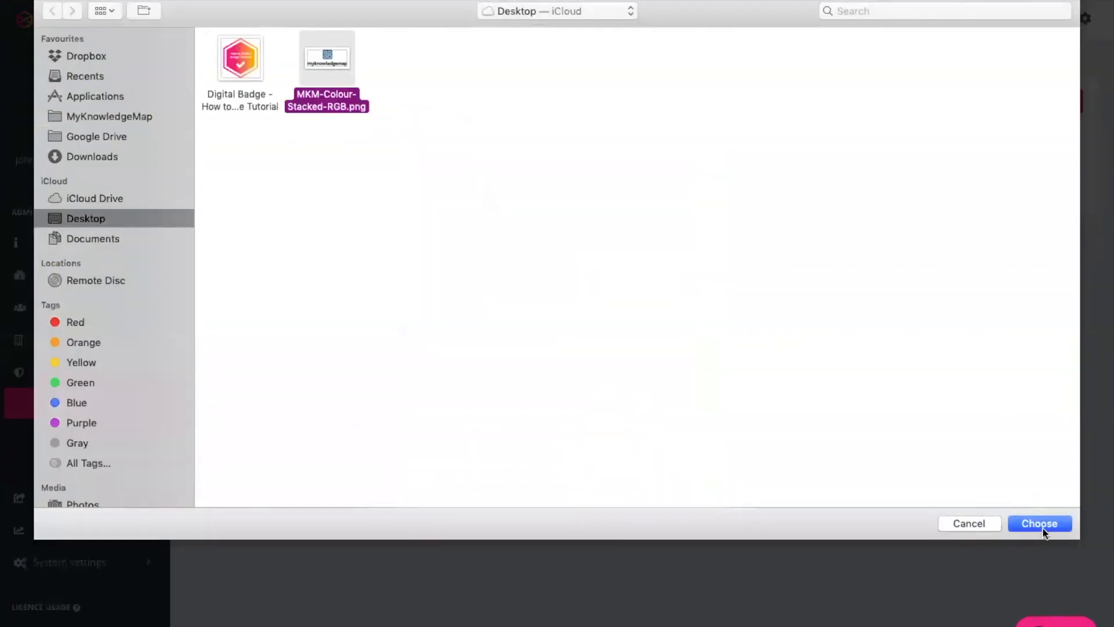
pyautogui.click(1039, 523)
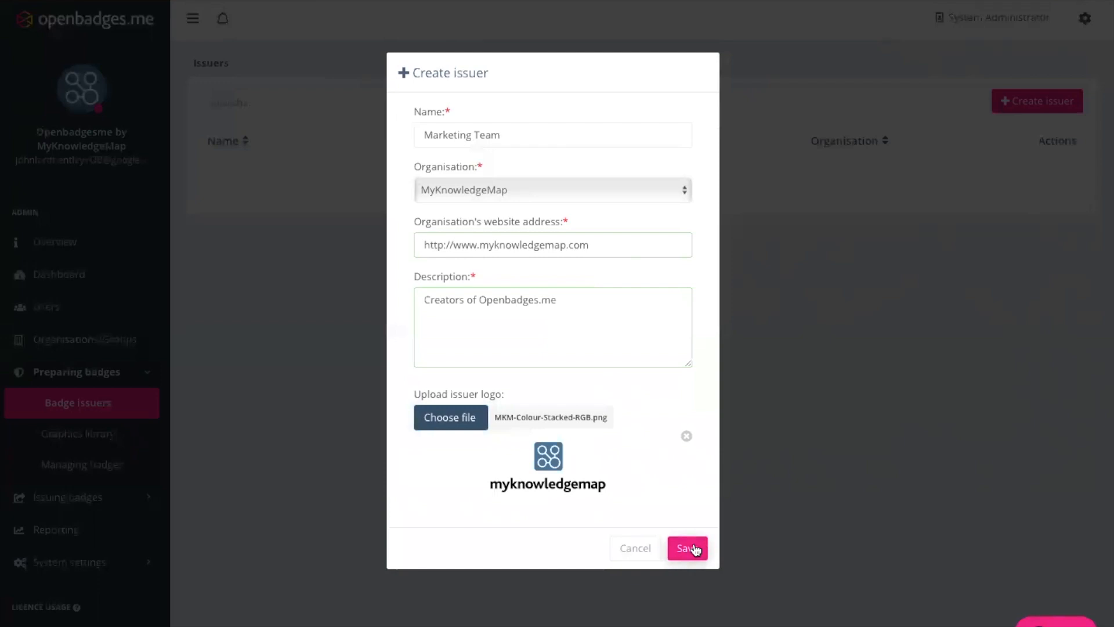
# Save the Marketing Team issuer into the Issuers table.
pyautogui.click(686, 548)
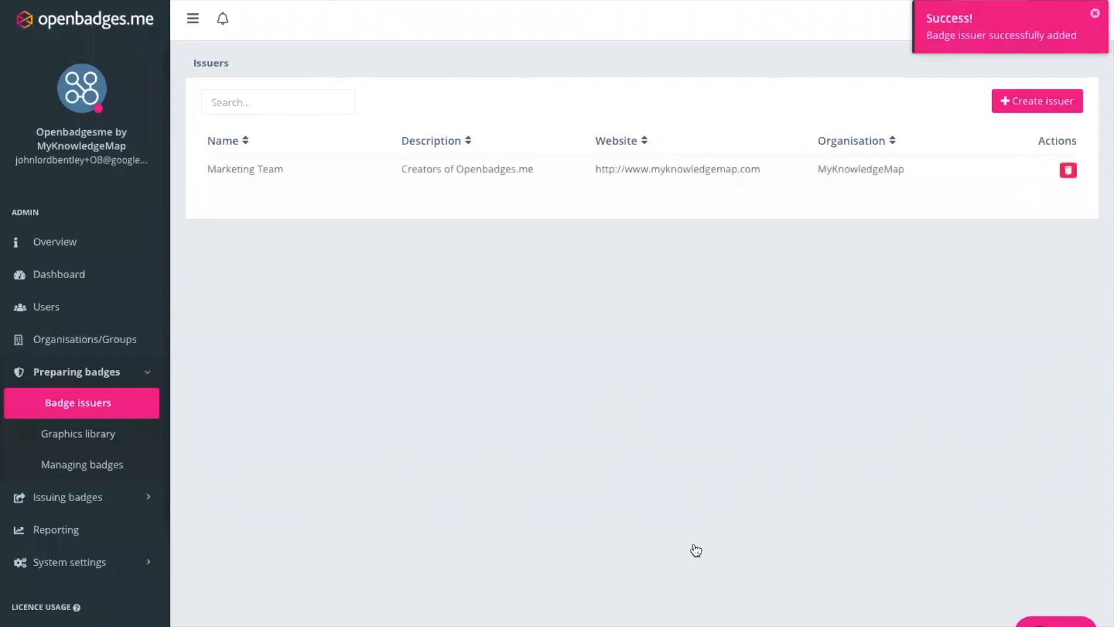
pyautogui.click(1095, 12)
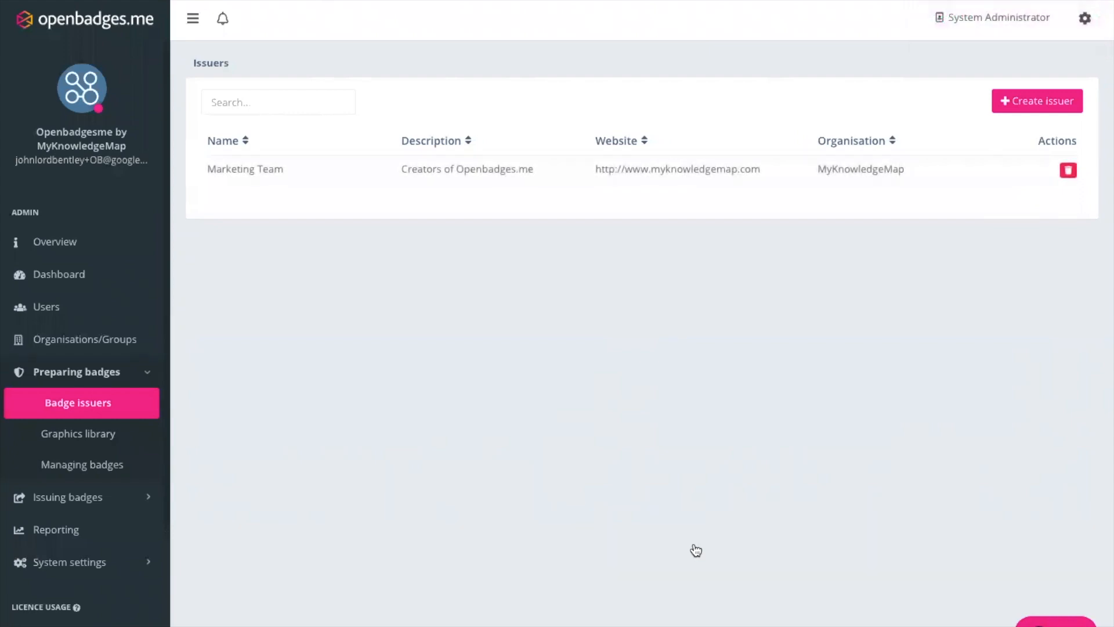
pyautogui.moveTo(10, 482)
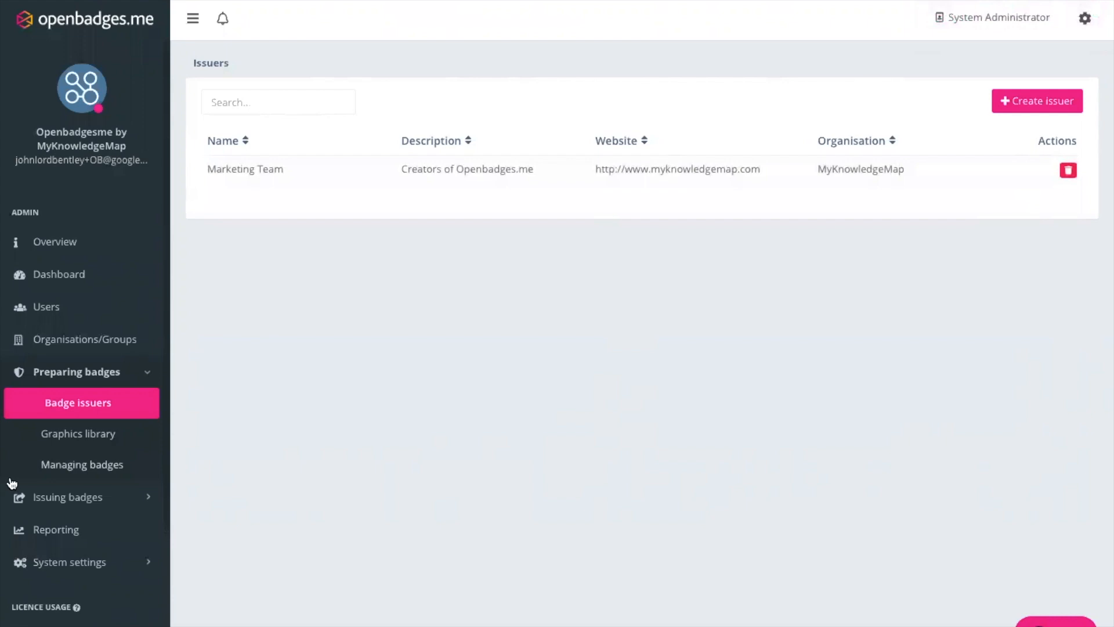
# From the Graphics library, start a new graphic and choose Upload graphic.
pyautogui.click(78, 433)
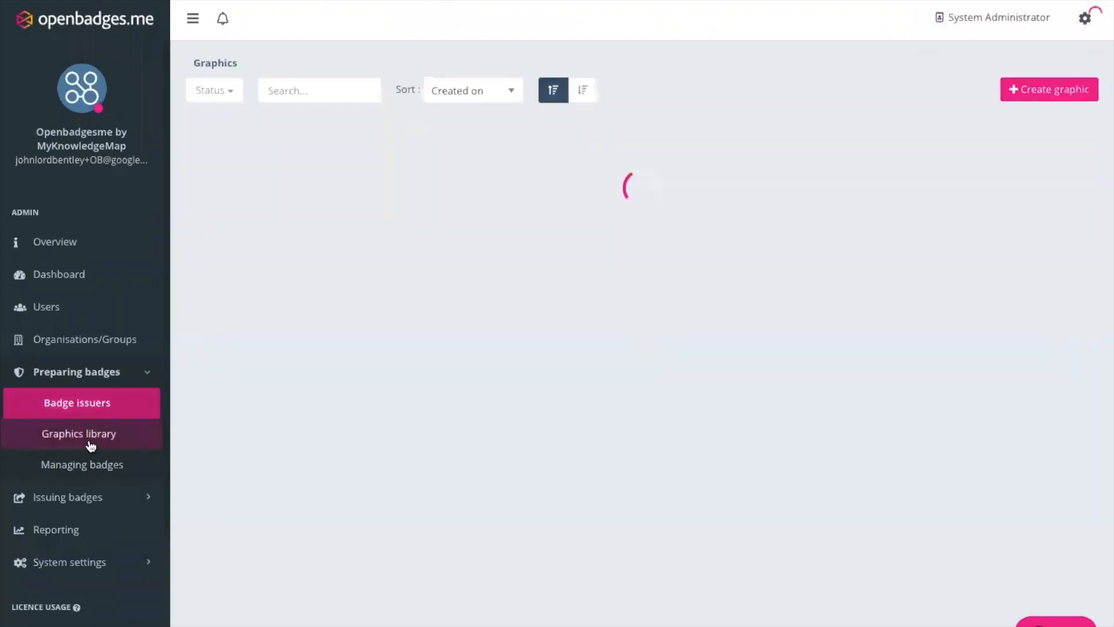
pyautogui.click(78, 433)
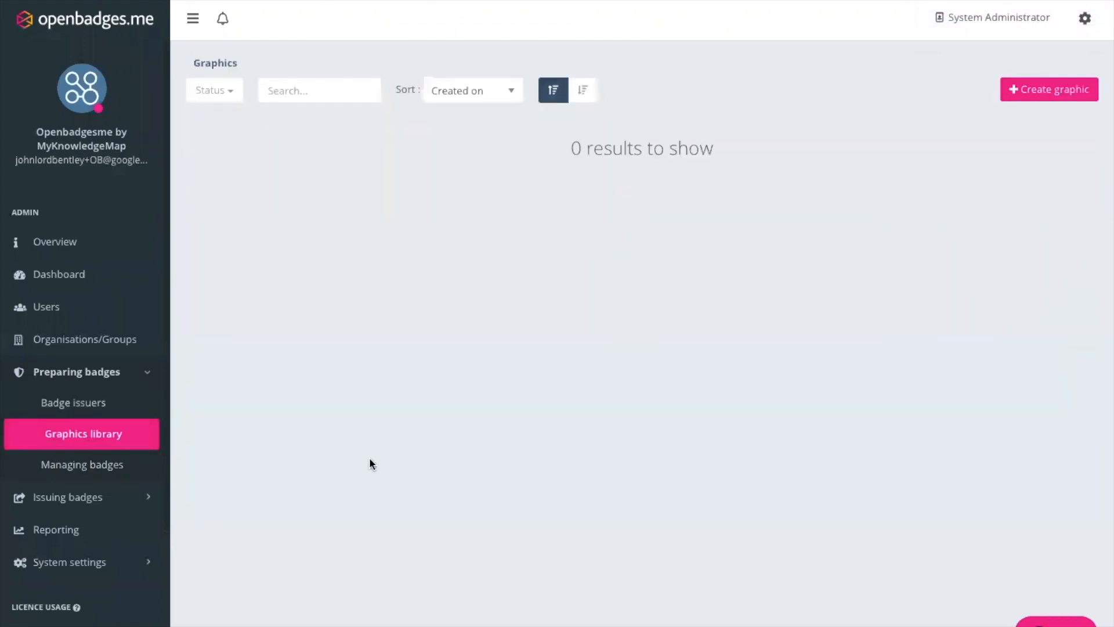
pyautogui.moveTo(1049, 89)
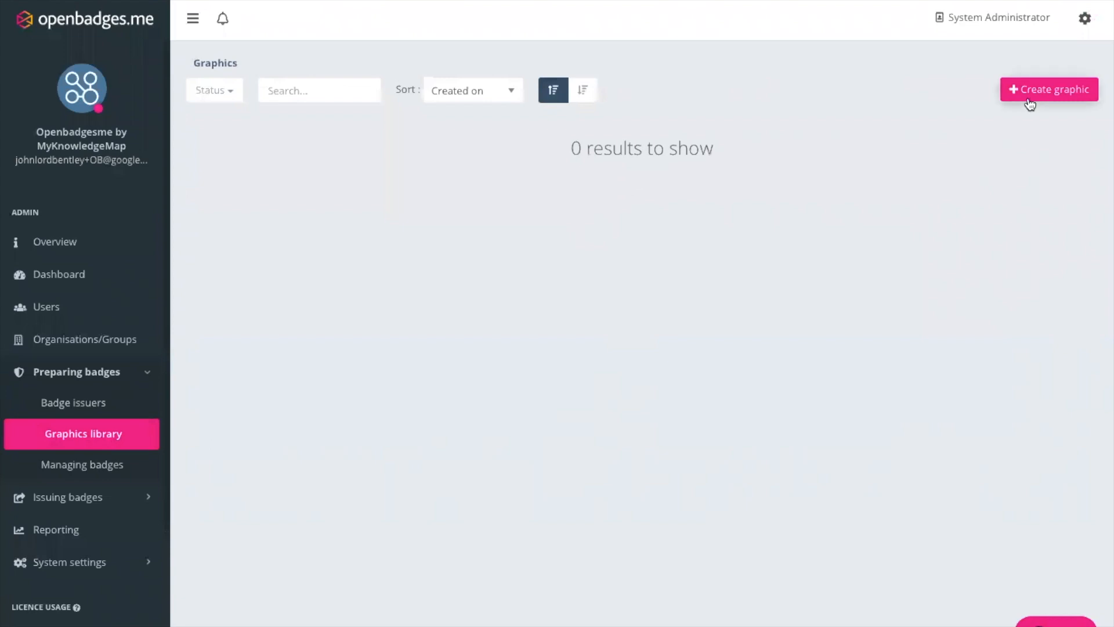
pyautogui.click(1049, 89)
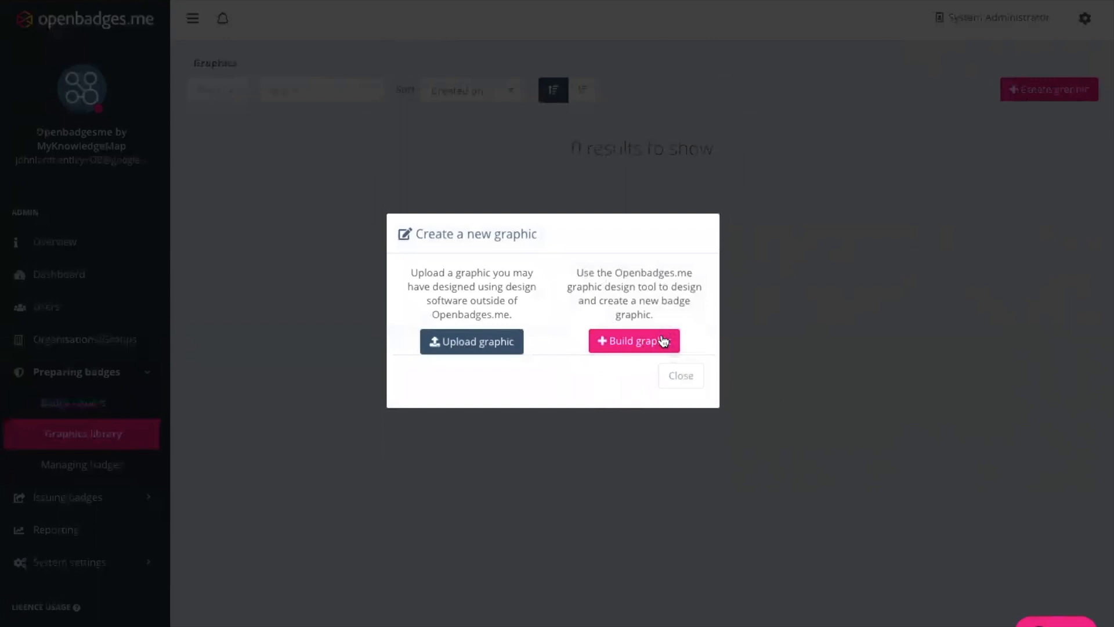
pyautogui.moveTo(637, 334)
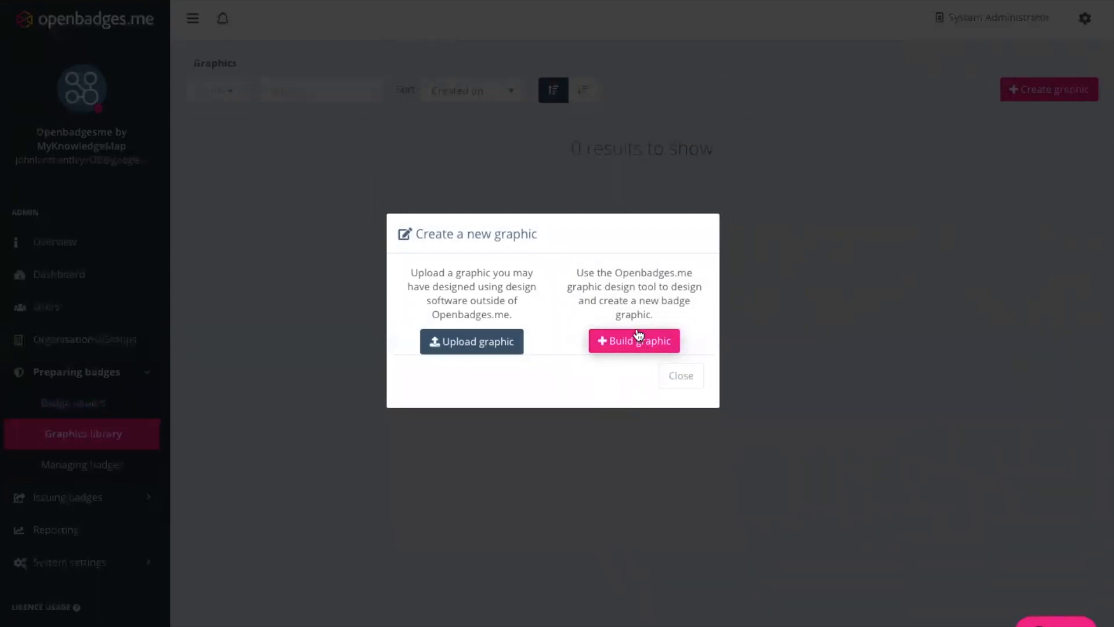
pyautogui.moveTo(637, 340)
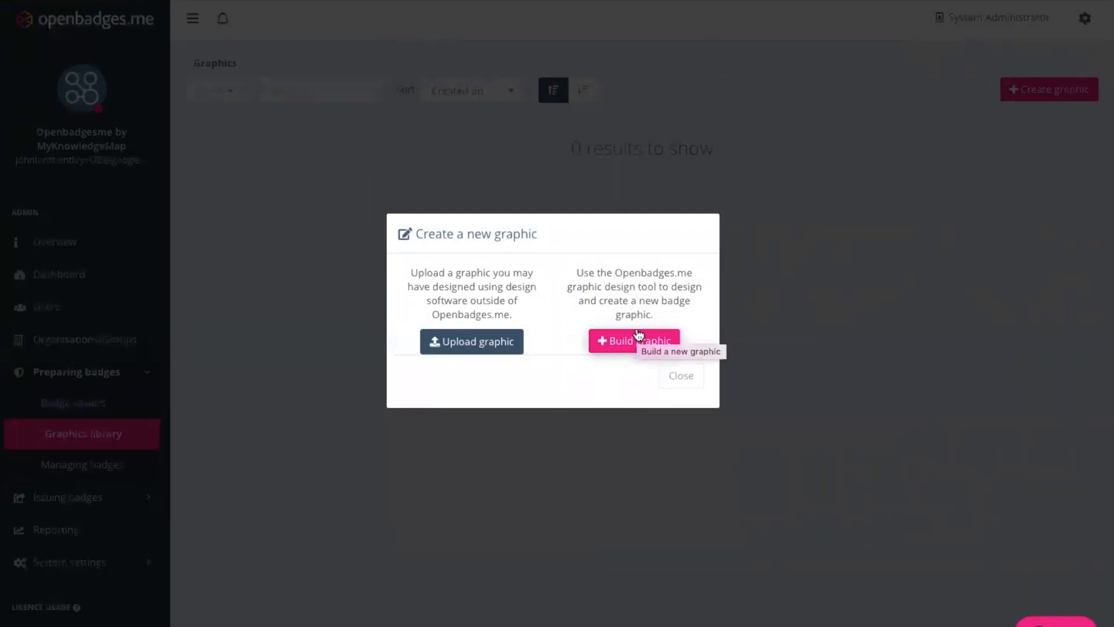
pyautogui.moveTo(633, 341)
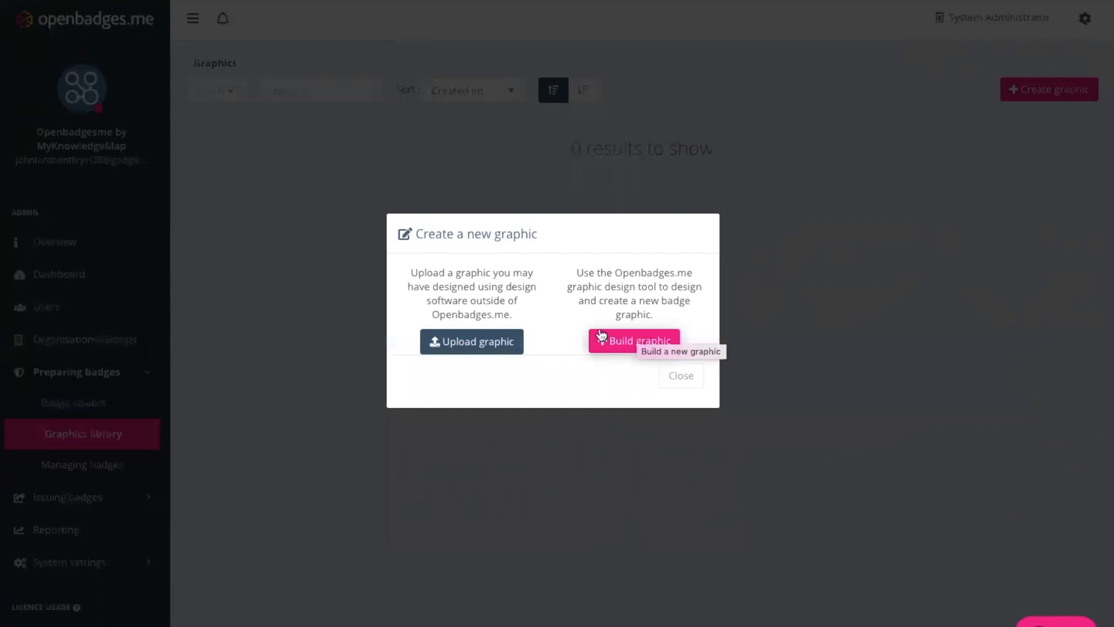
pyautogui.moveTo(471, 348)
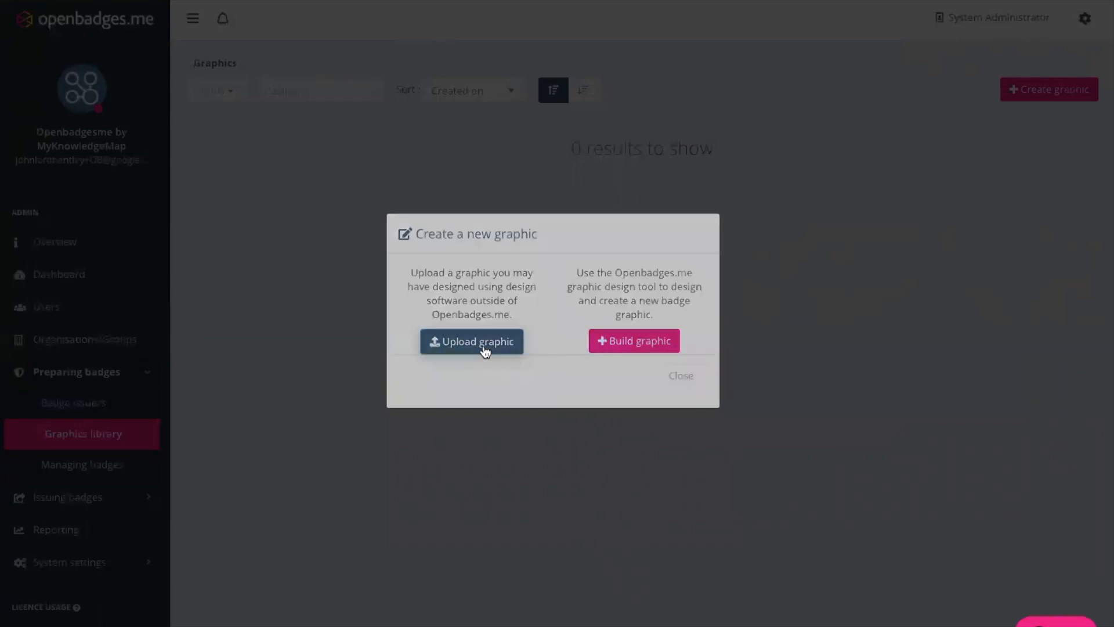
pyautogui.click(471, 341)
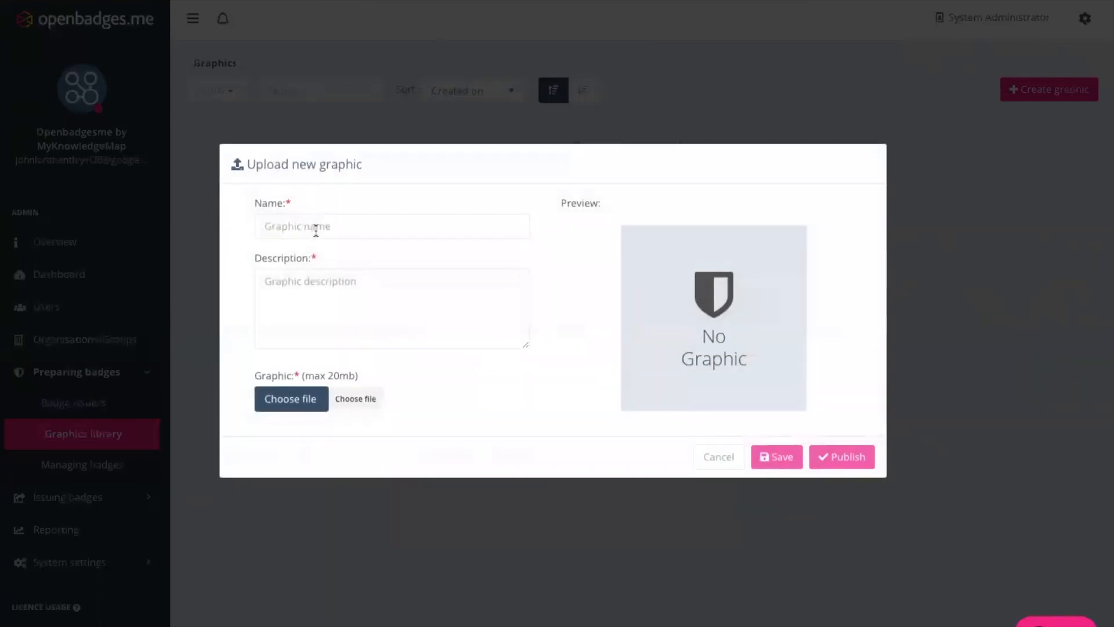
# Name the graphic 'How to Build a Badge Tutorial', describe it, and attach the Digital Badge image.
pyautogui.write('How to Build a Badge Tutorial')
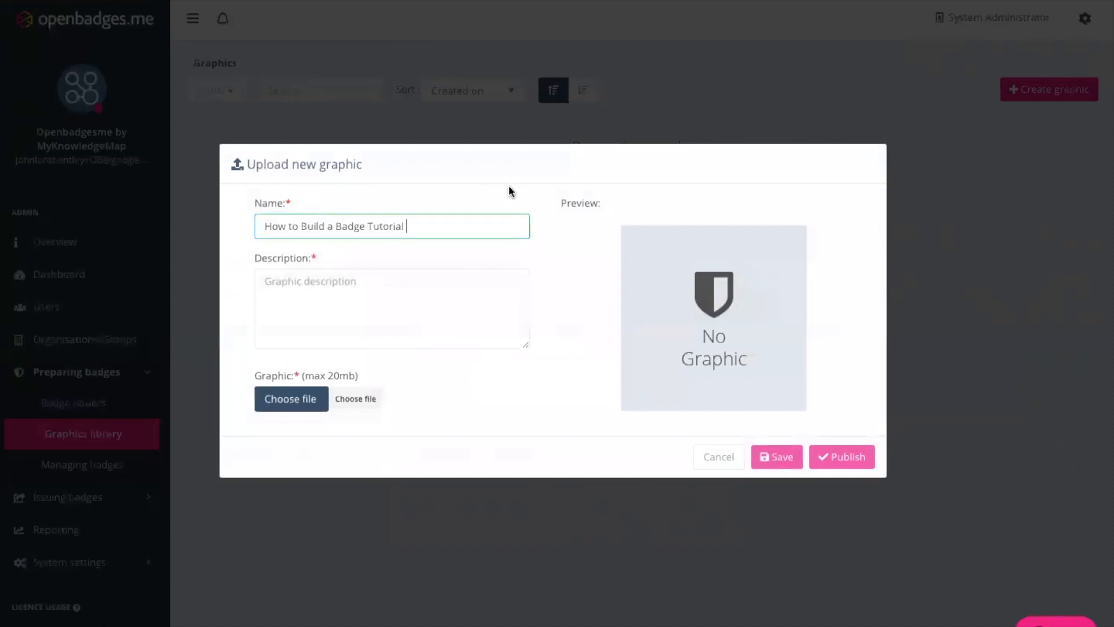
pyautogui.click(391, 308)
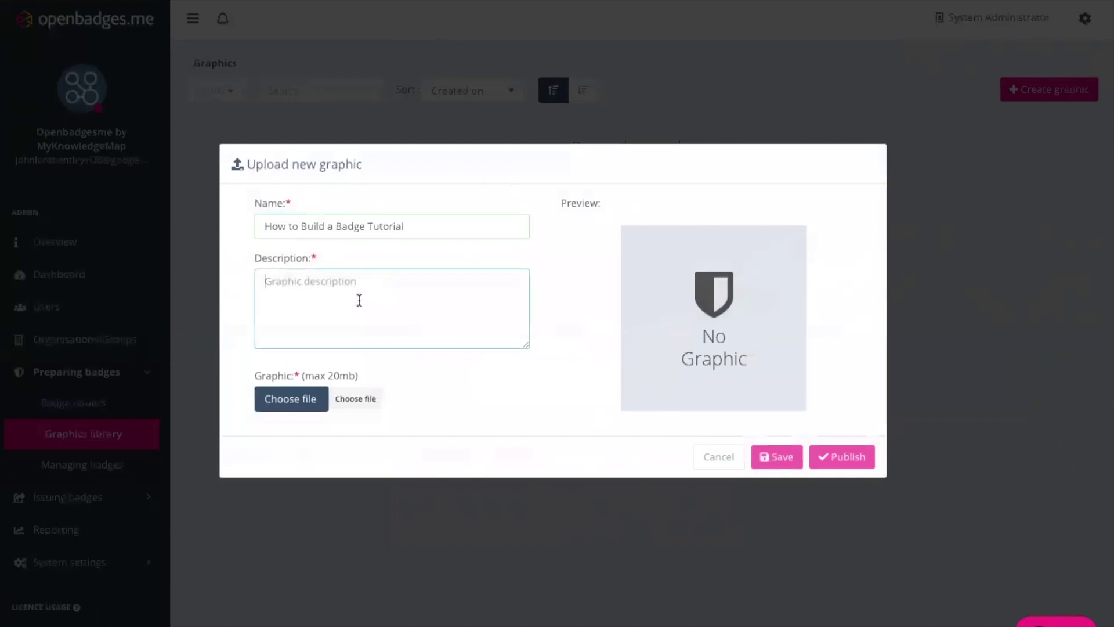
pyautogui.write('How to Build a Badge Tutorial Badge')
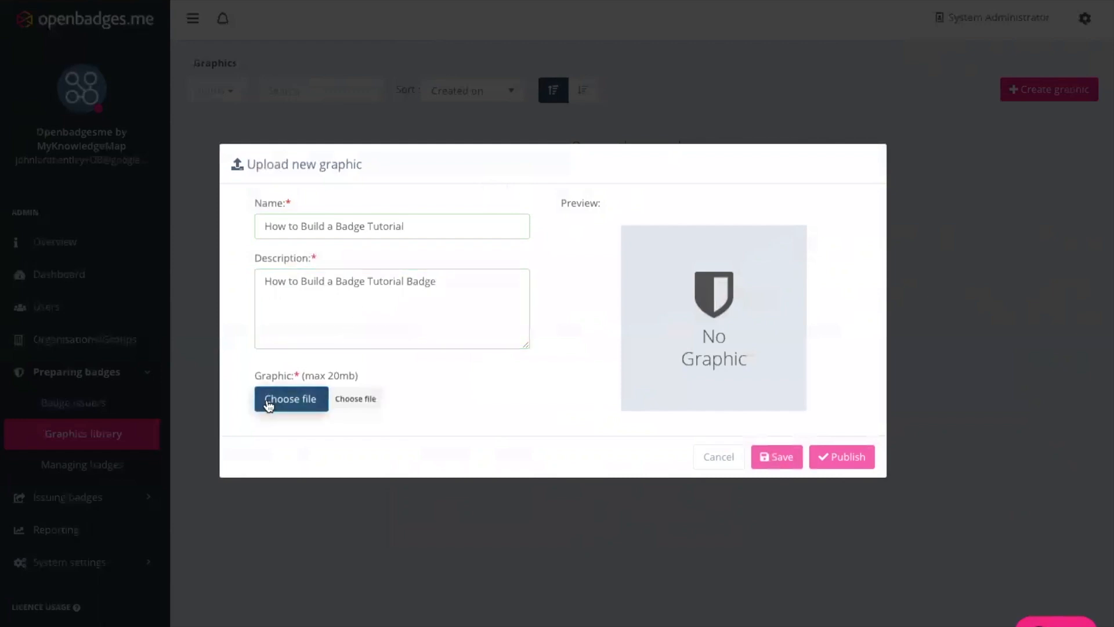
pyautogui.click(290, 399)
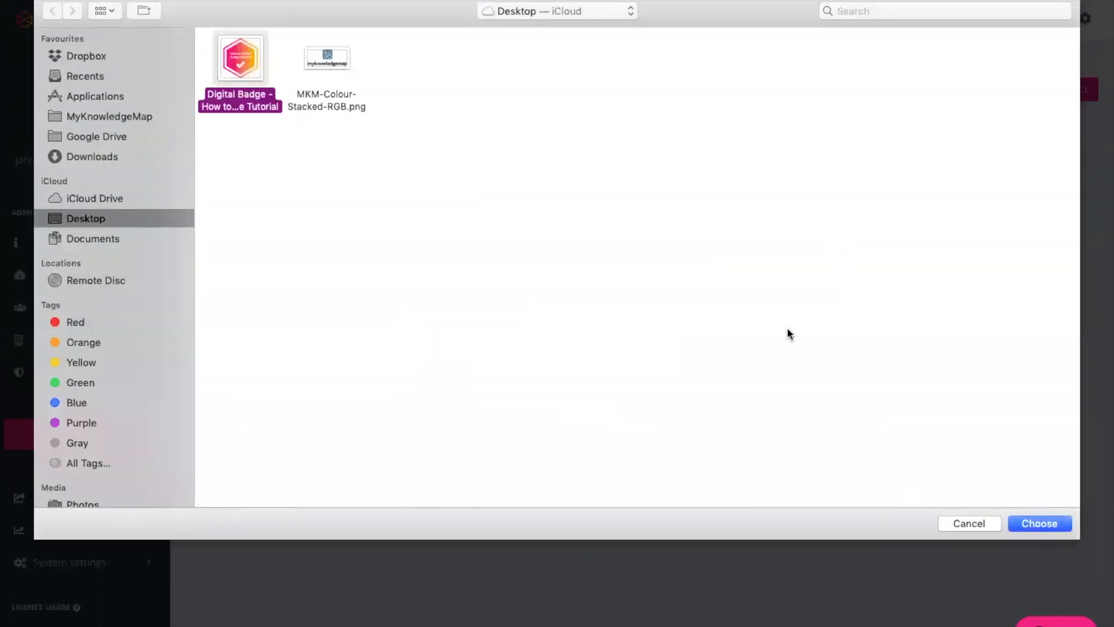
pyautogui.click(1038, 523)
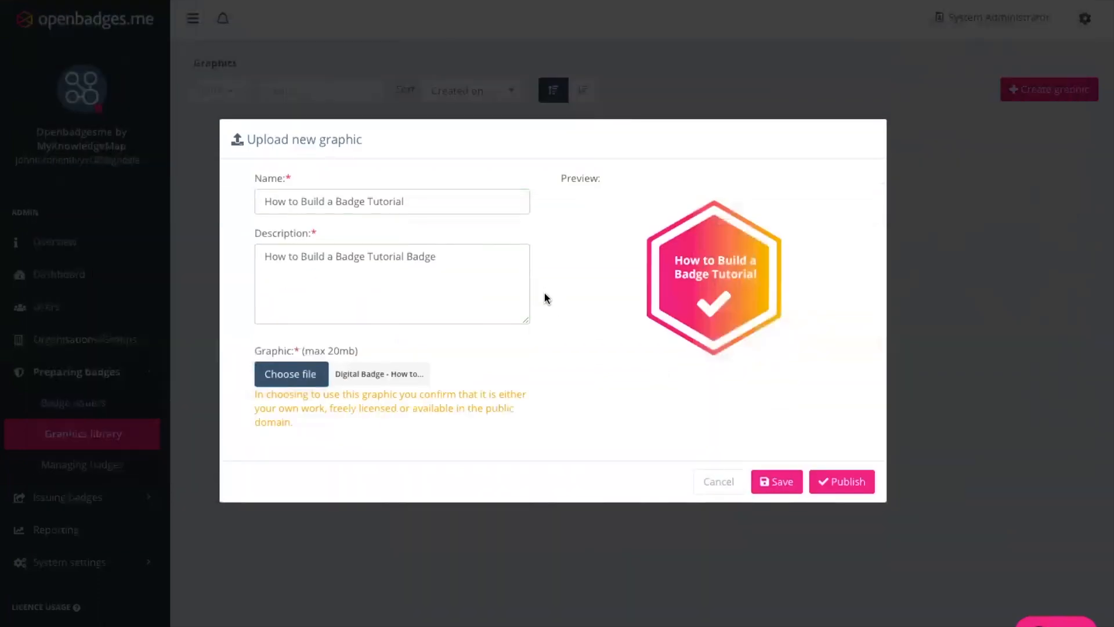
# Publish the tutorial graphic to the library and go to Managing badges.
pyautogui.click(842, 480)
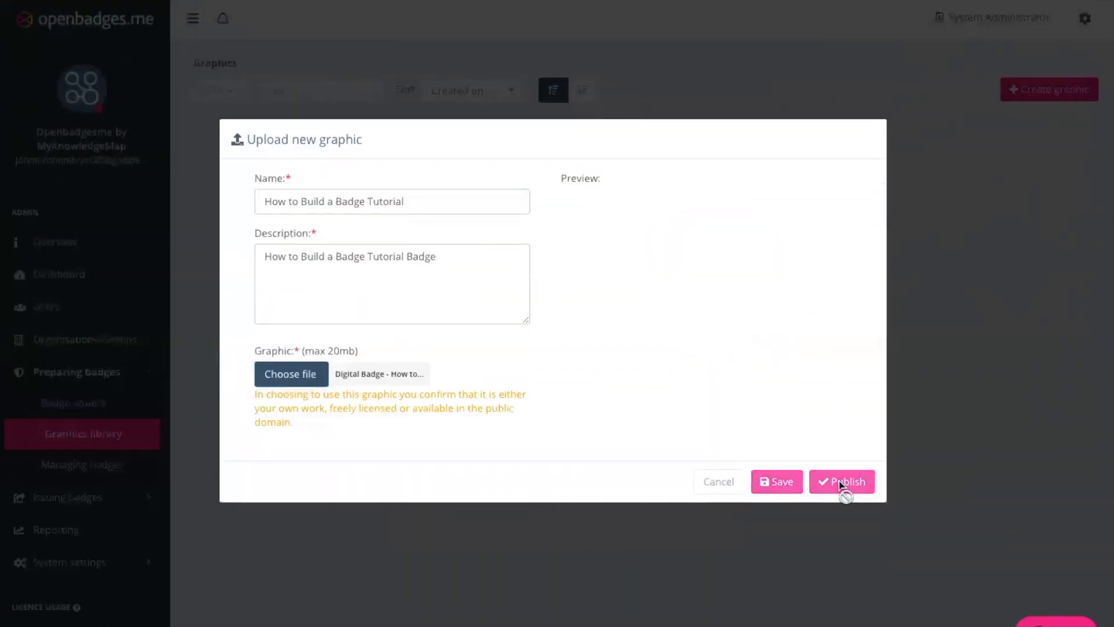
pyautogui.click(841, 480)
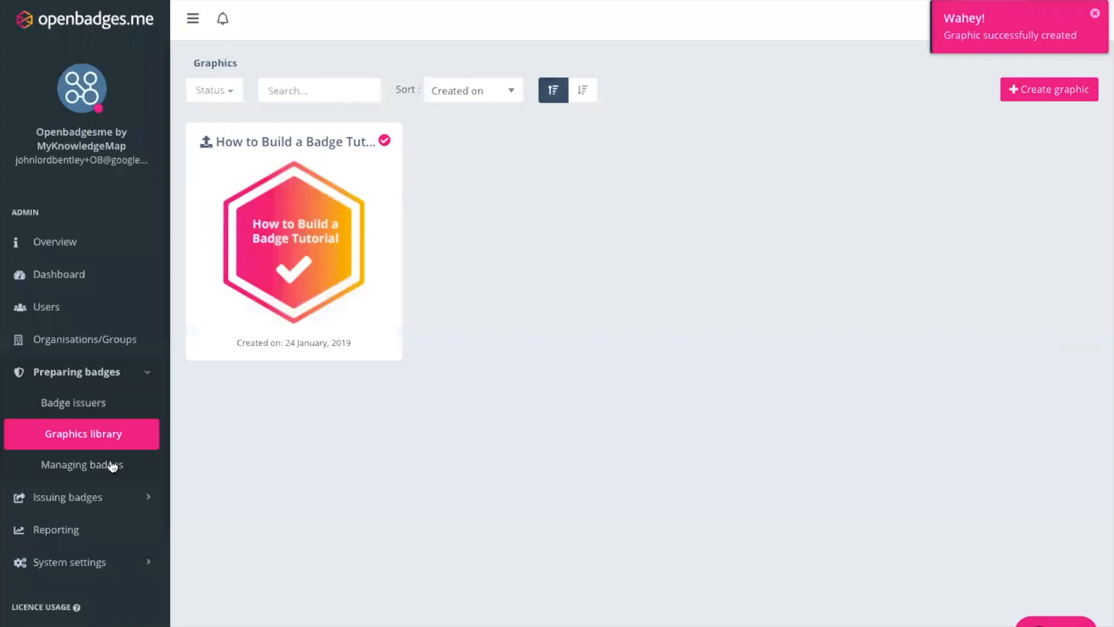
pyautogui.moveTo(442, 369)
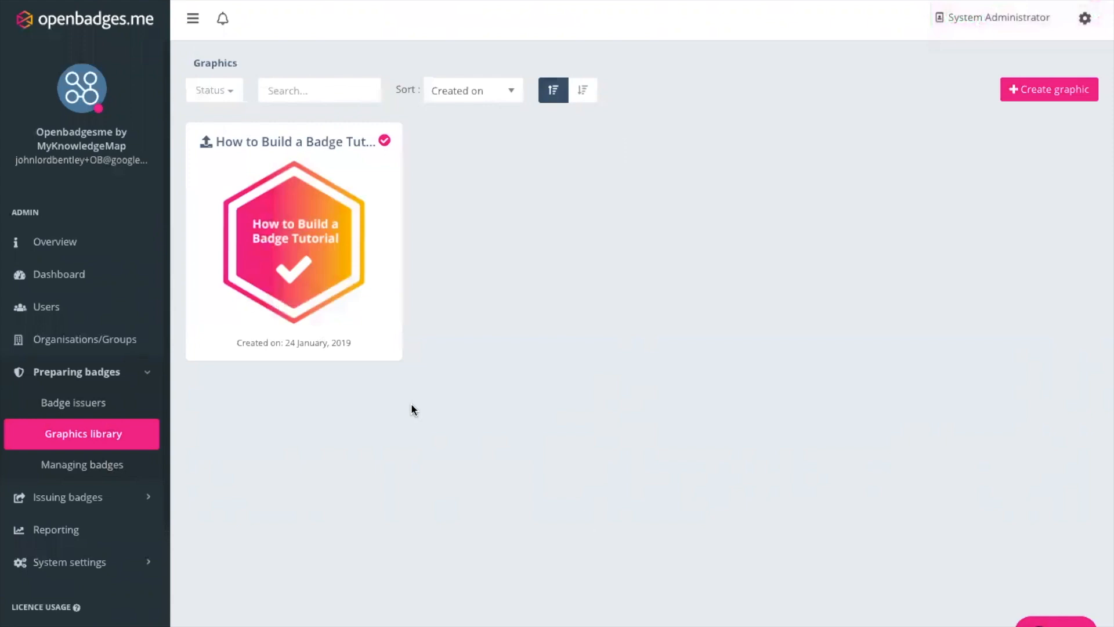
pyautogui.moveTo(81, 464)
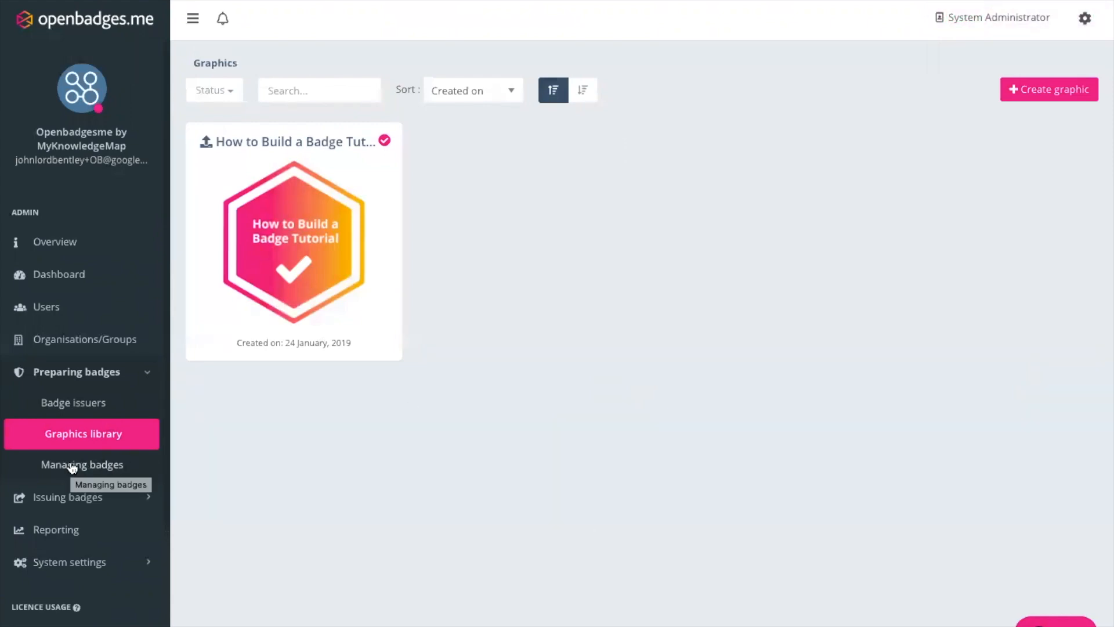
pyautogui.click(81, 465)
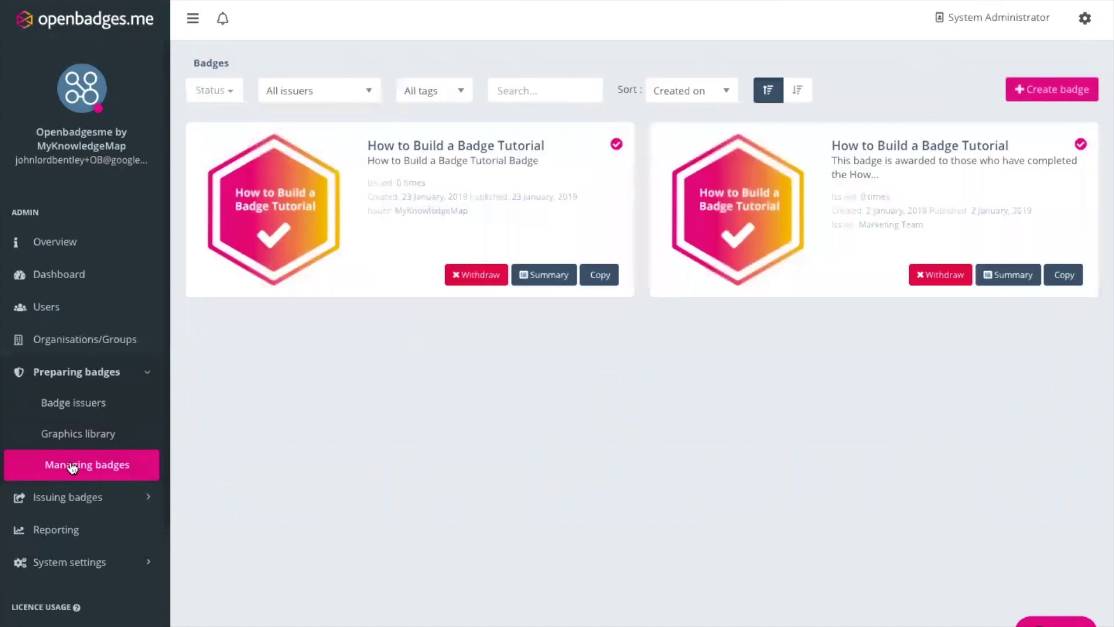
pyautogui.moveTo(1052, 90)
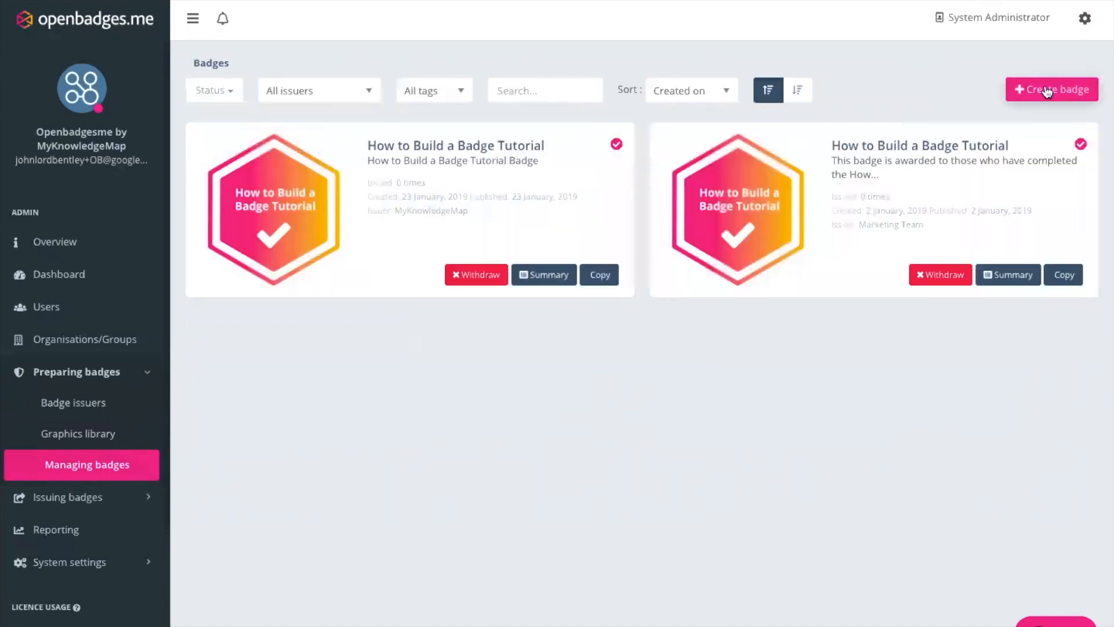
# Create a new badge using the tutorial graphic, named 'How to Build a Badge Tutorial Badge'.
pyautogui.click(1051, 89)
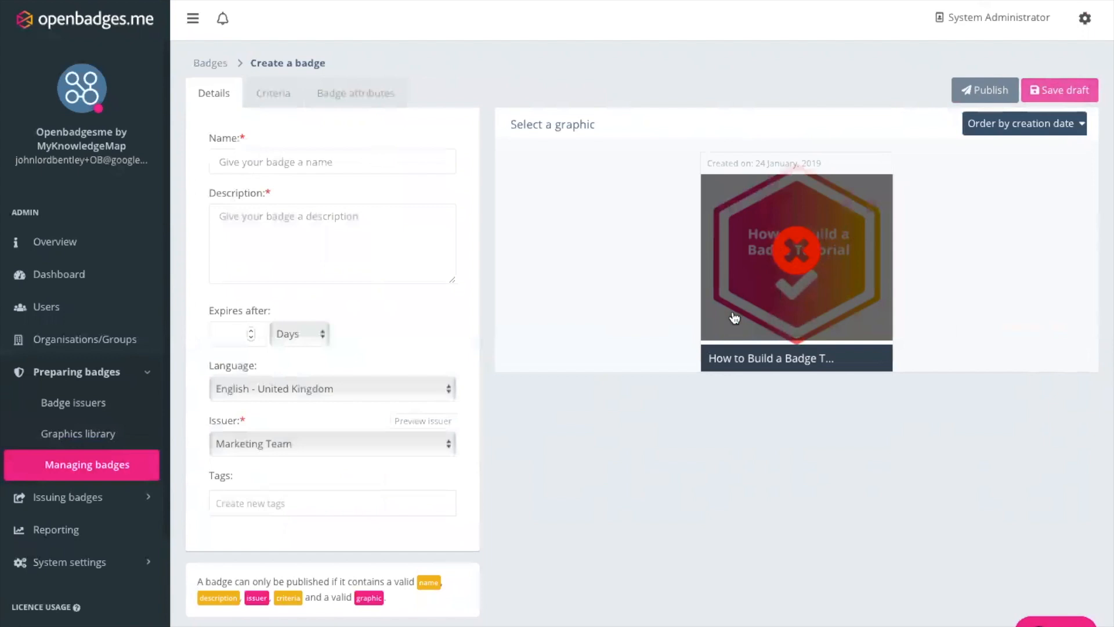
pyautogui.click(795, 257)
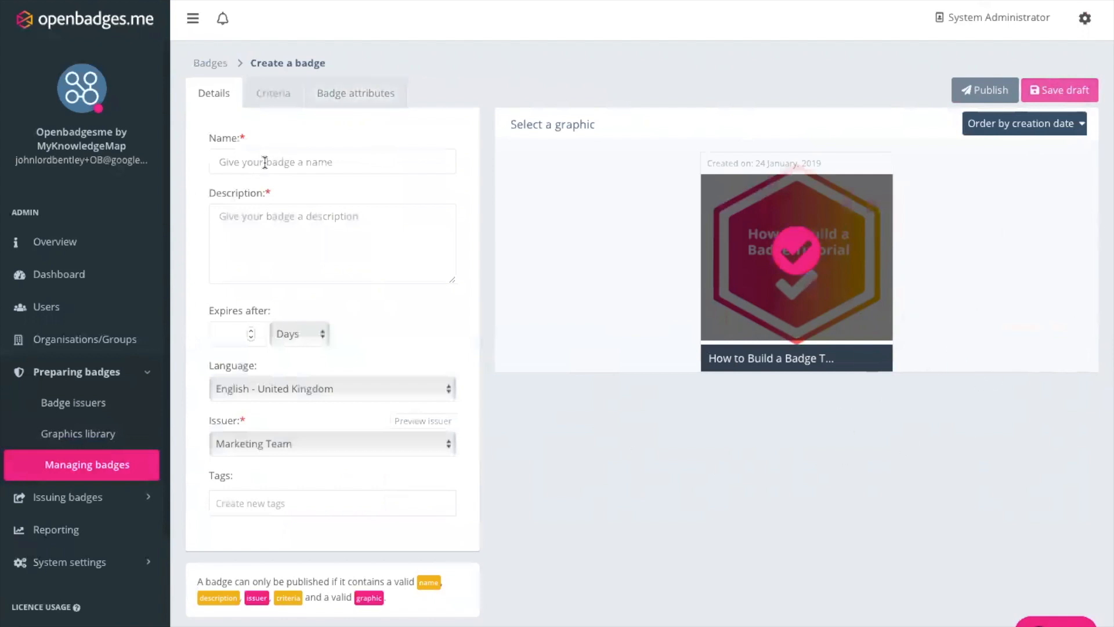
pyautogui.click(331, 162)
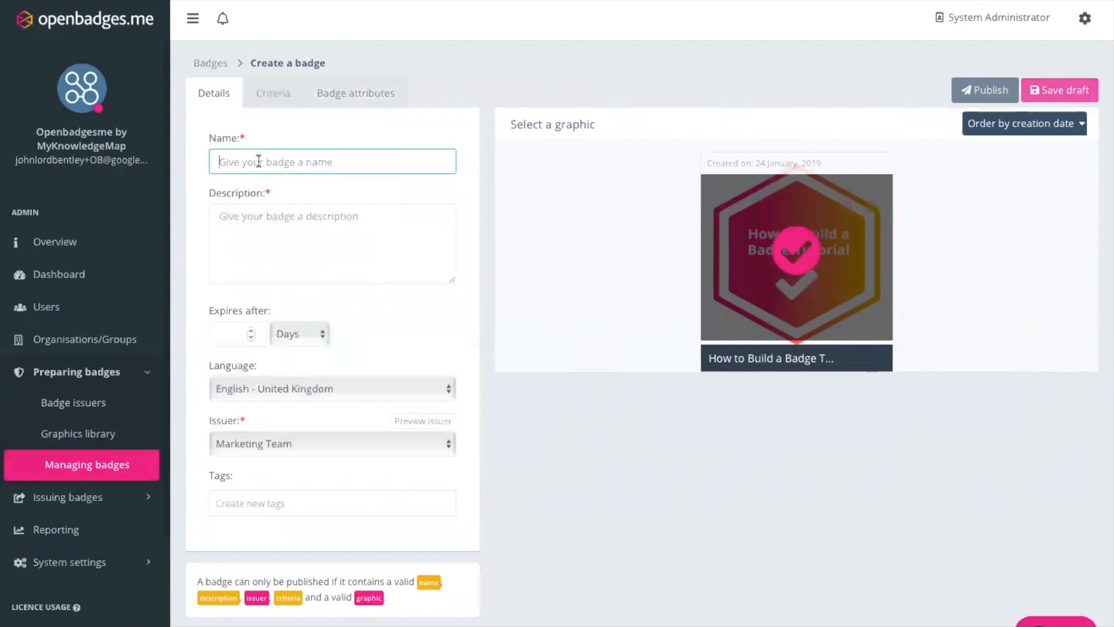
pyautogui.write('How to Build a Badge Tutorial B')
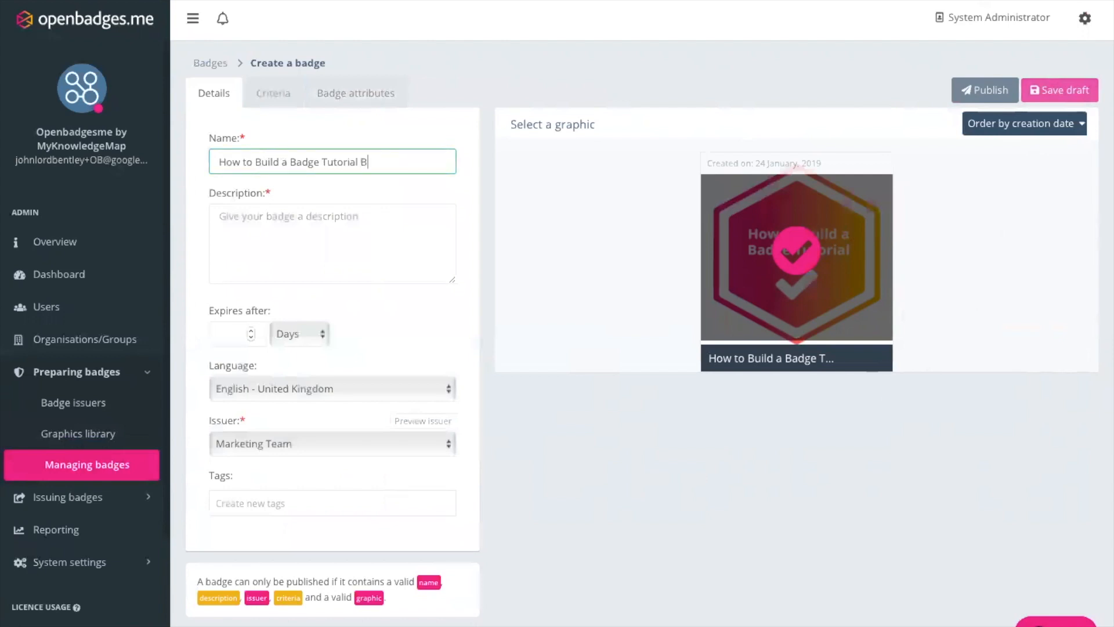
pyautogui.write('adge')
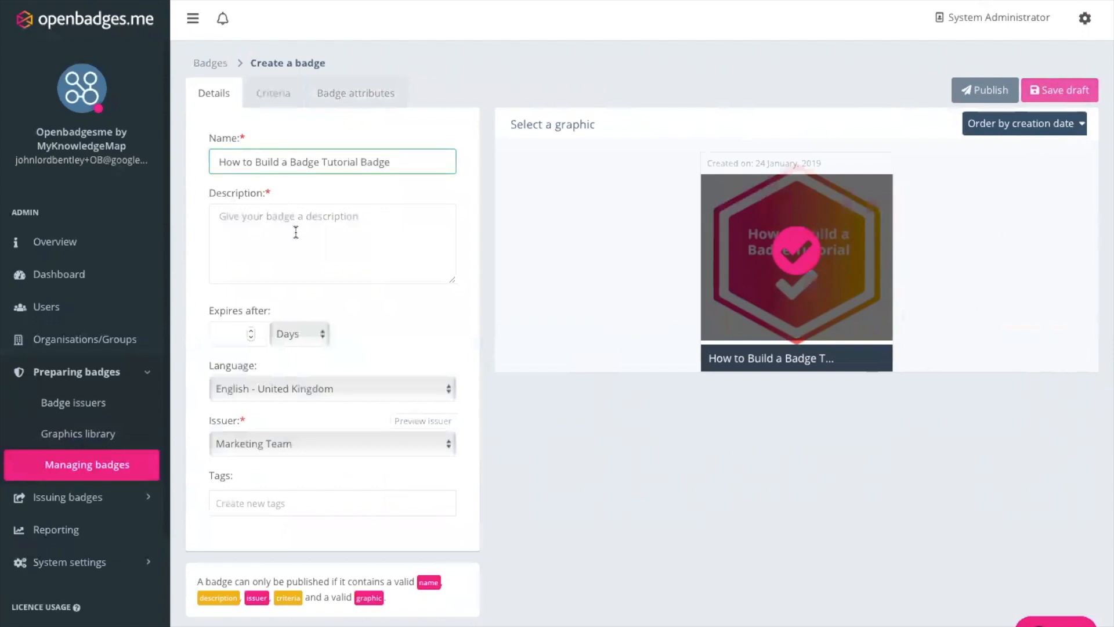
# Describe it as awarded to those who have completed the How to Build a Badge Tutorial.
pyautogui.write('This')
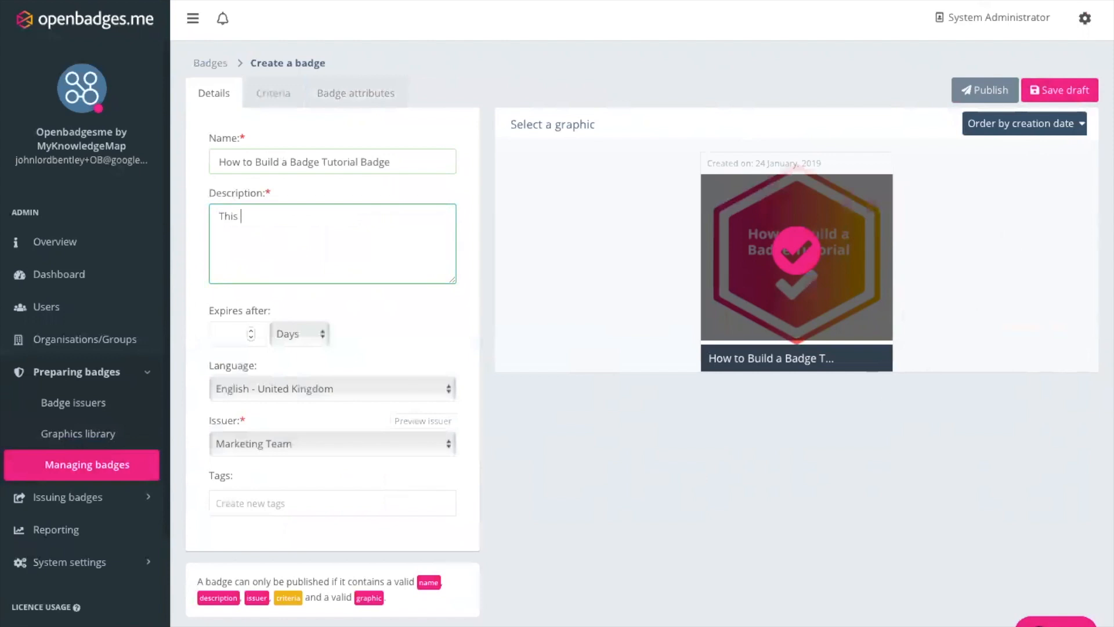
pyautogui.write('badge is wa')
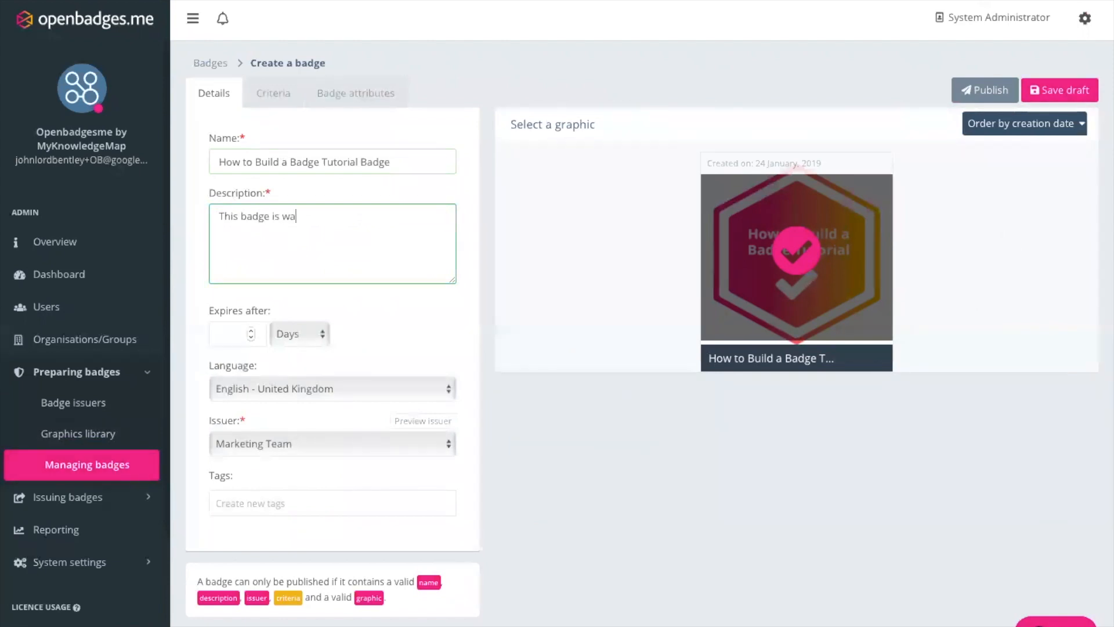
pyautogui.write('rded to all those w')
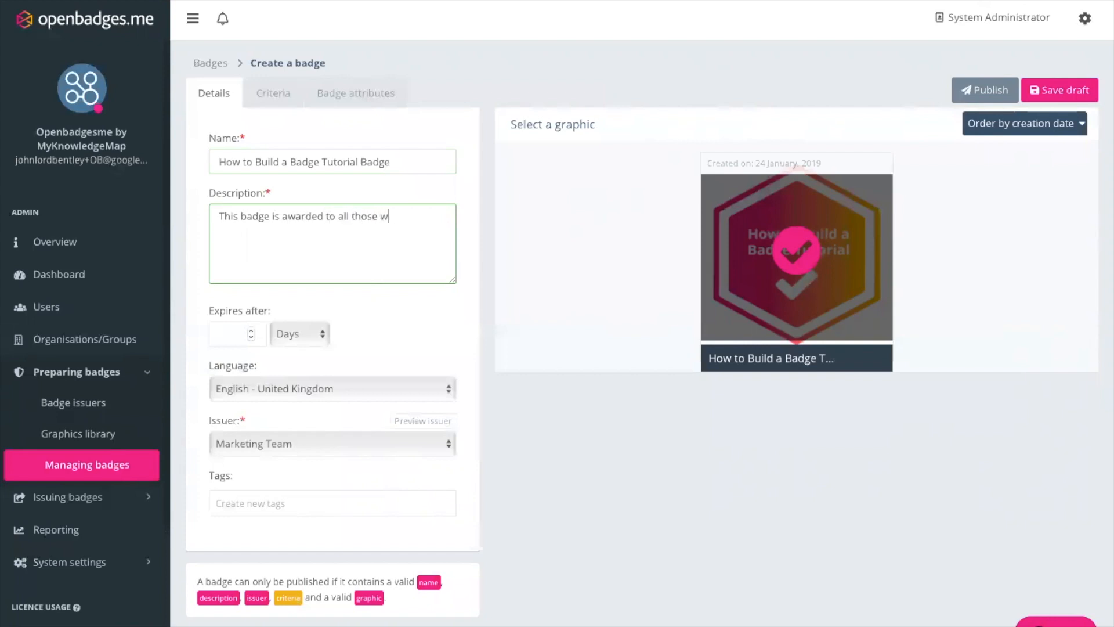
pyautogui.write('ho have completed')
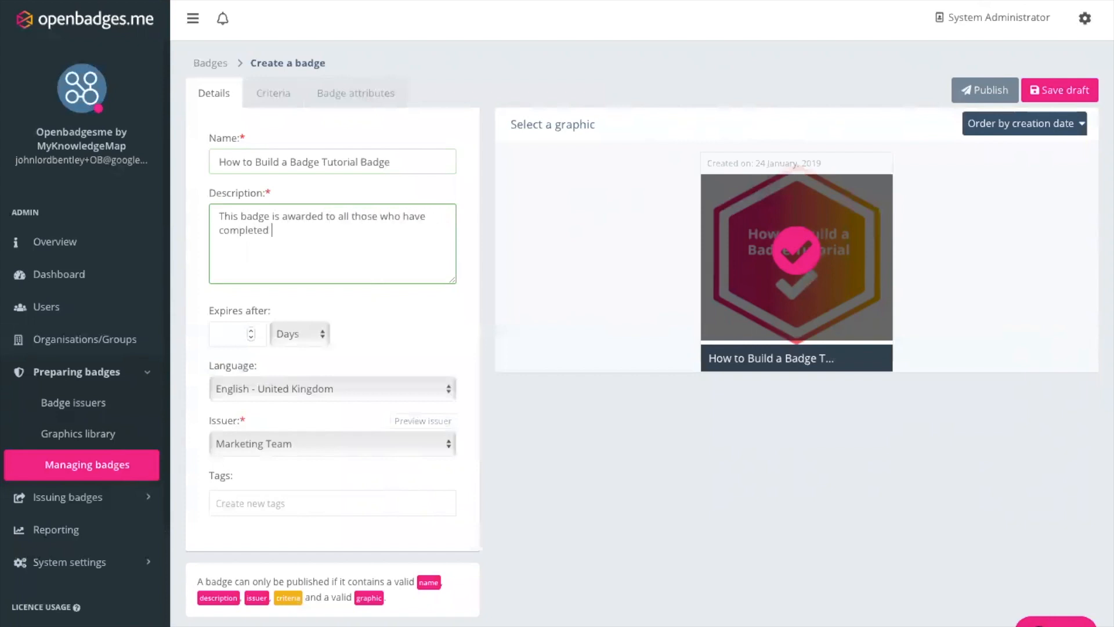
pyautogui.write('the How to Build a Badge Tutorial')
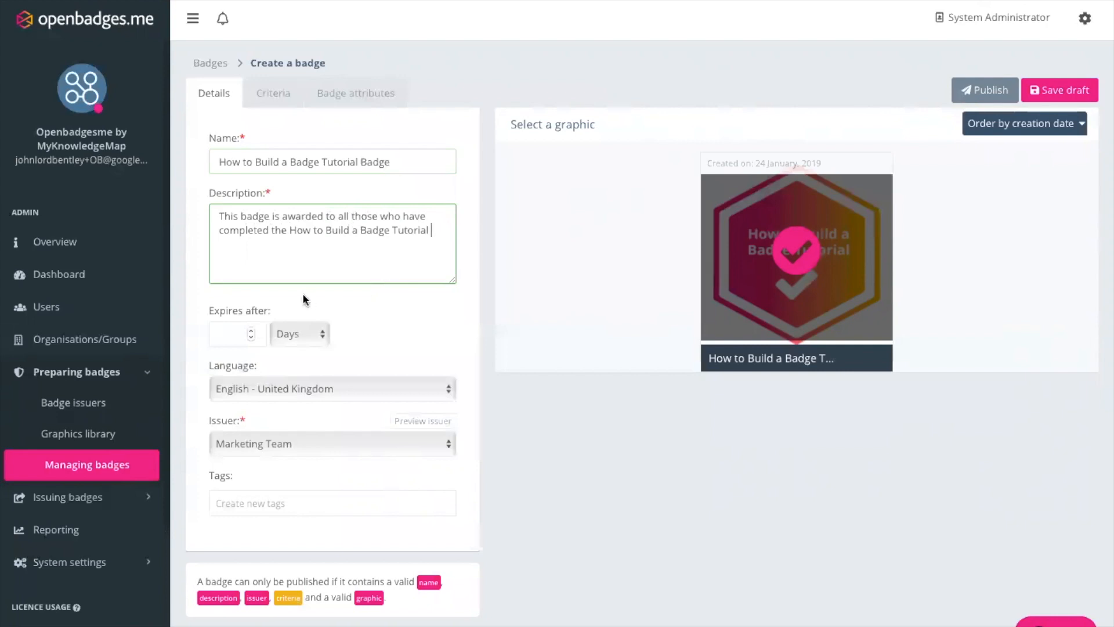
pyautogui.moveTo(314, 344)
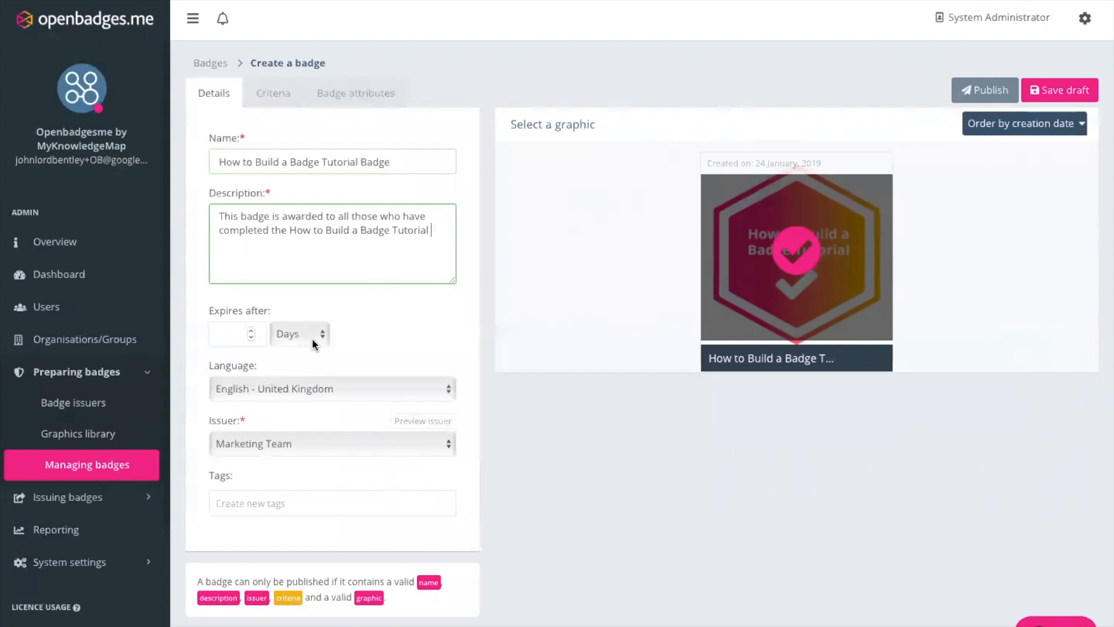
pyautogui.moveTo(306, 344)
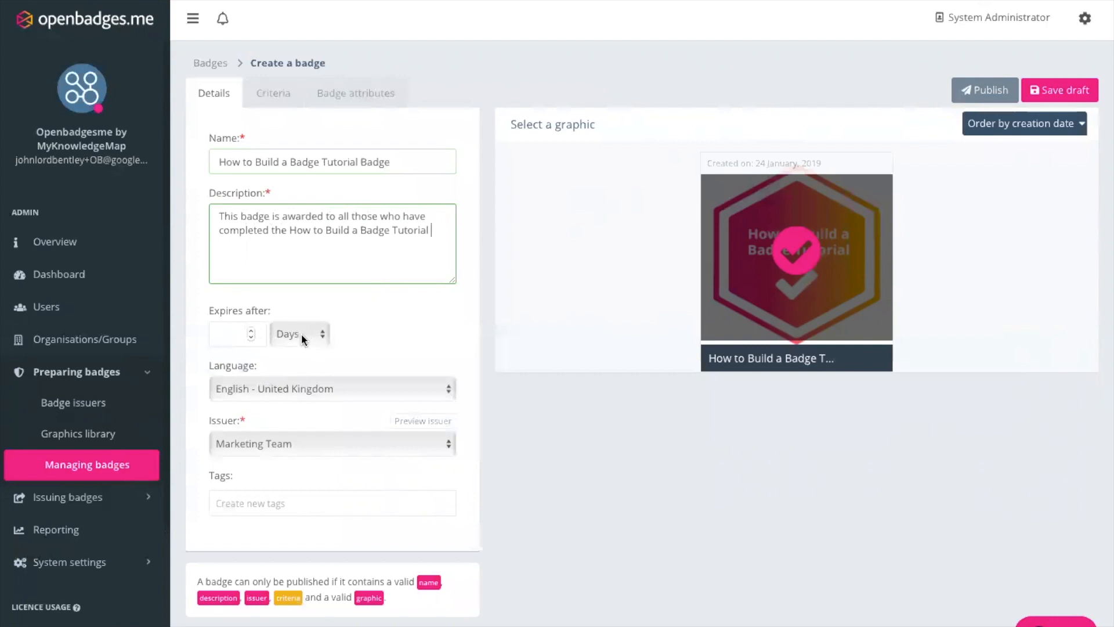
pyautogui.moveTo(327, 338)
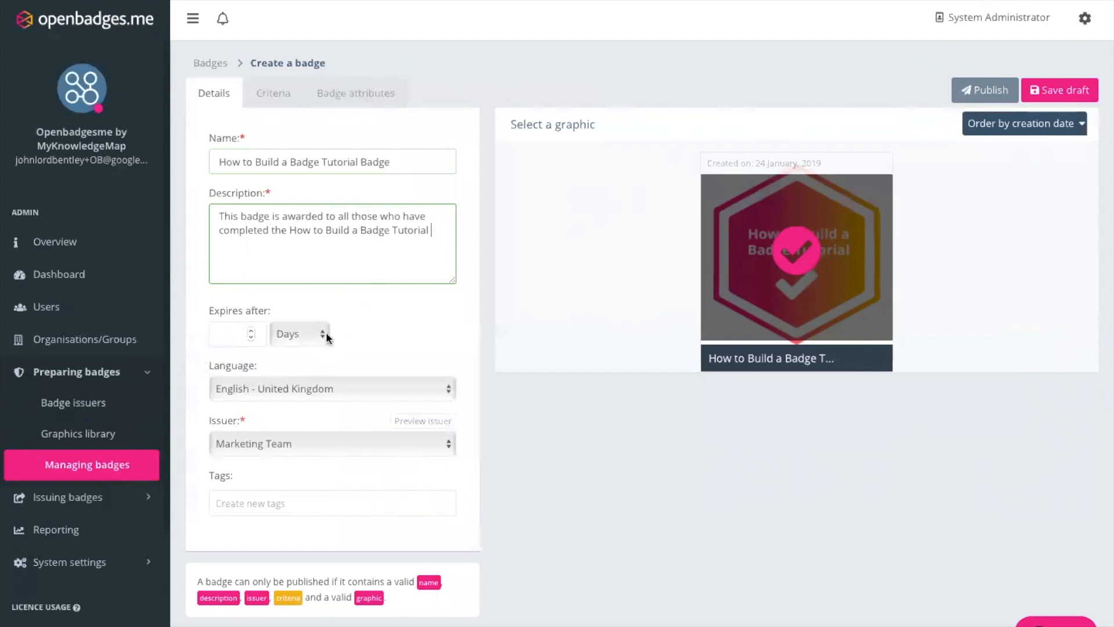
pyautogui.moveTo(412, 384)
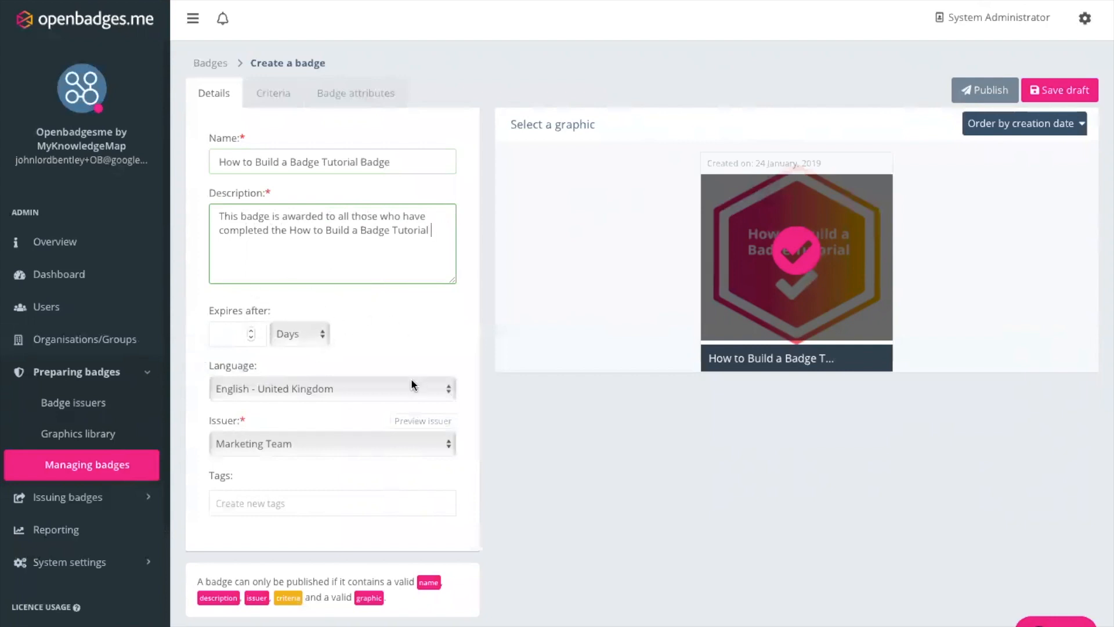
pyautogui.moveTo(403, 452)
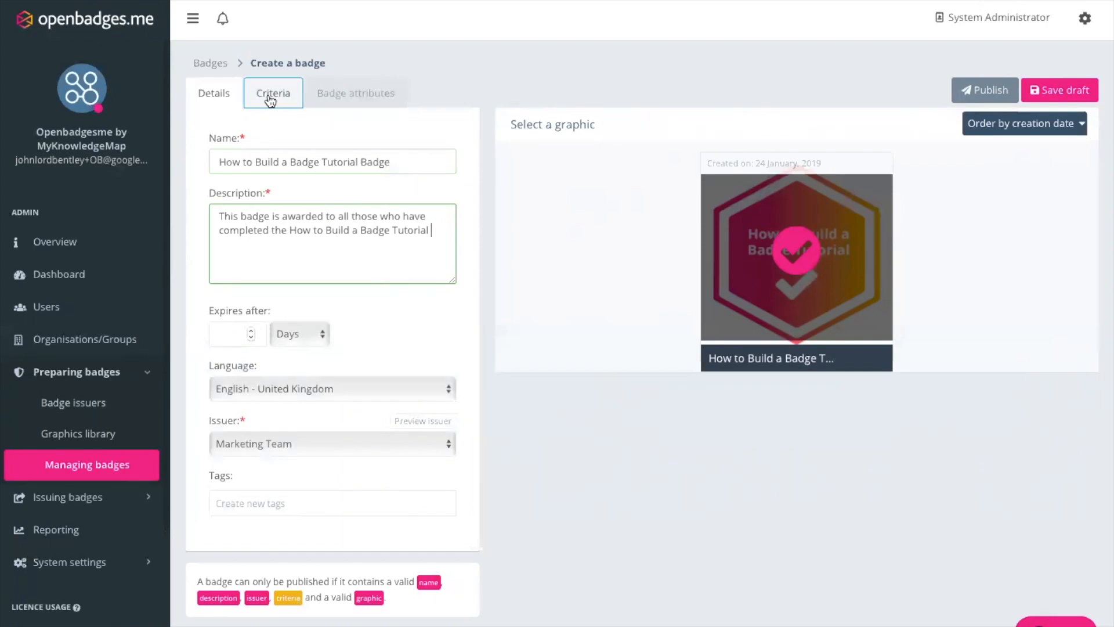
# Enter criteria text 'For those recipients who have completed the How to Build a Badge Tutorial.'.
pyautogui.click(271, 93)
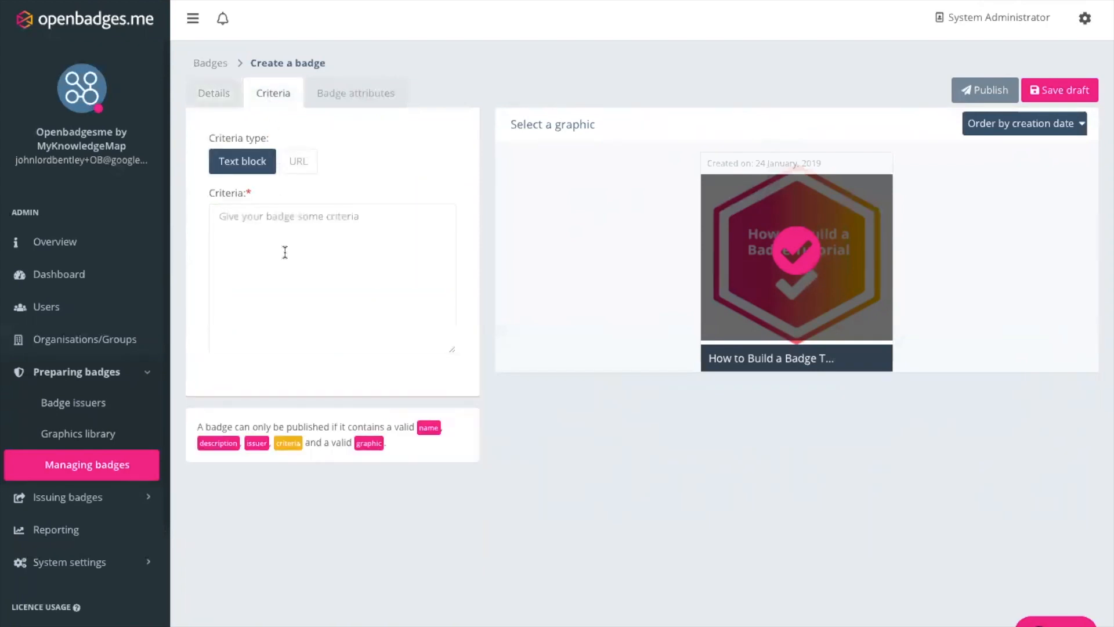
pyautogui.click(332, 277)
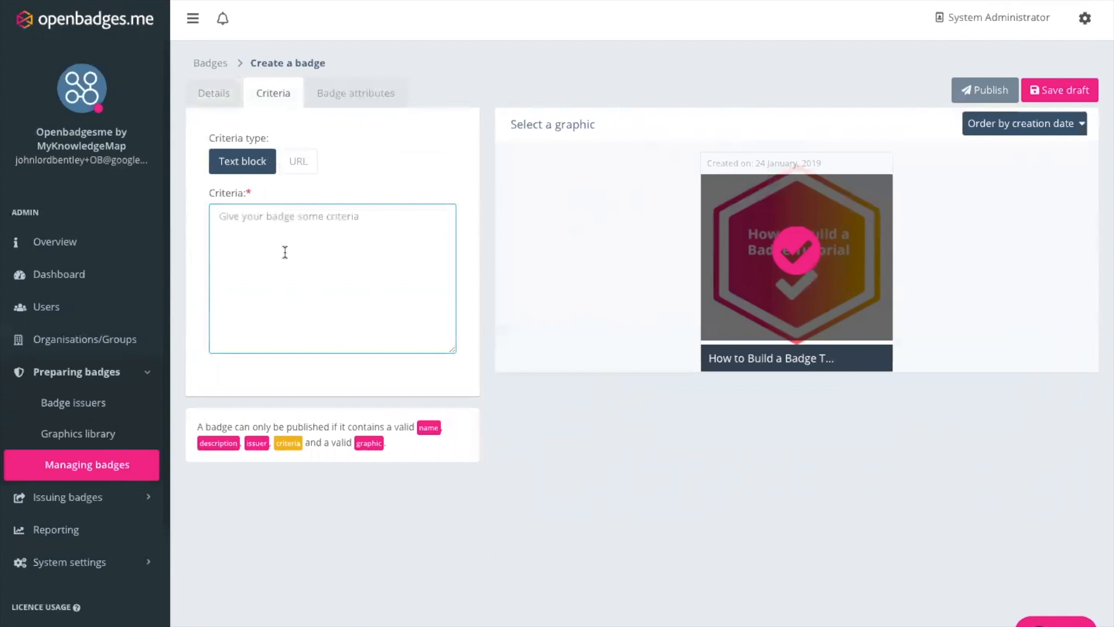
pyautogui.write('How to Build a Badge Tutorial')
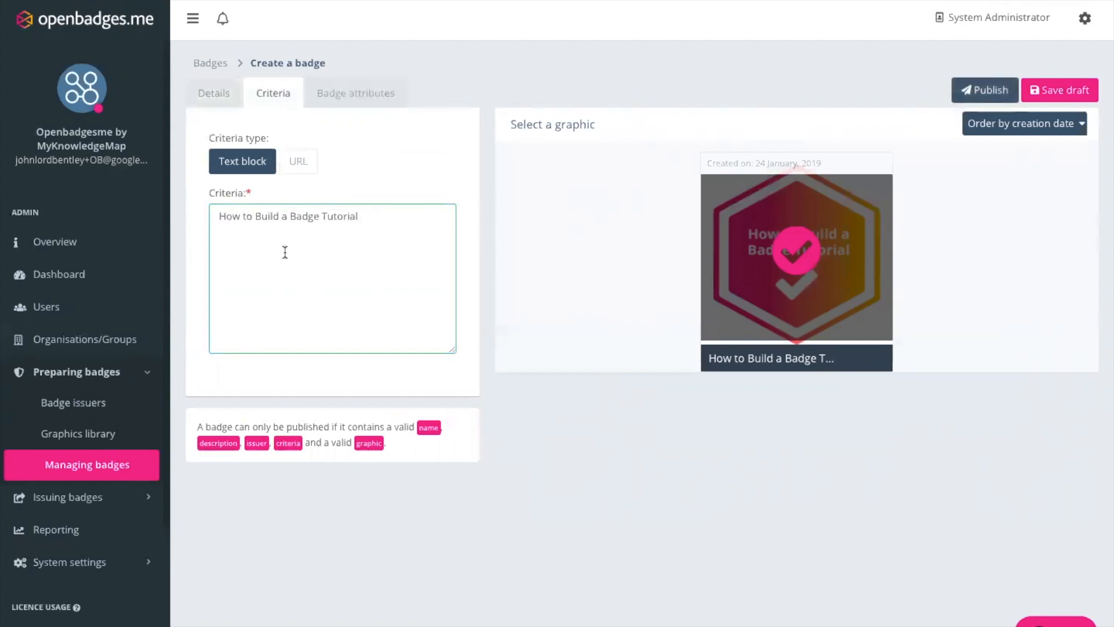
pyautogui.doubleClick(347, 216)
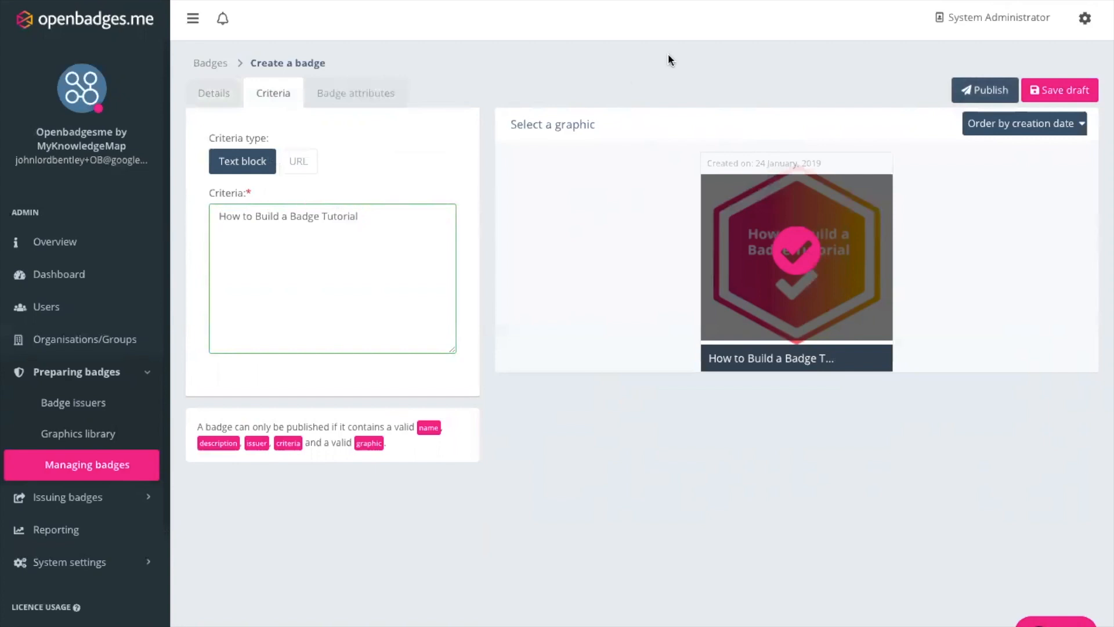
pyautogui.write('For those red')
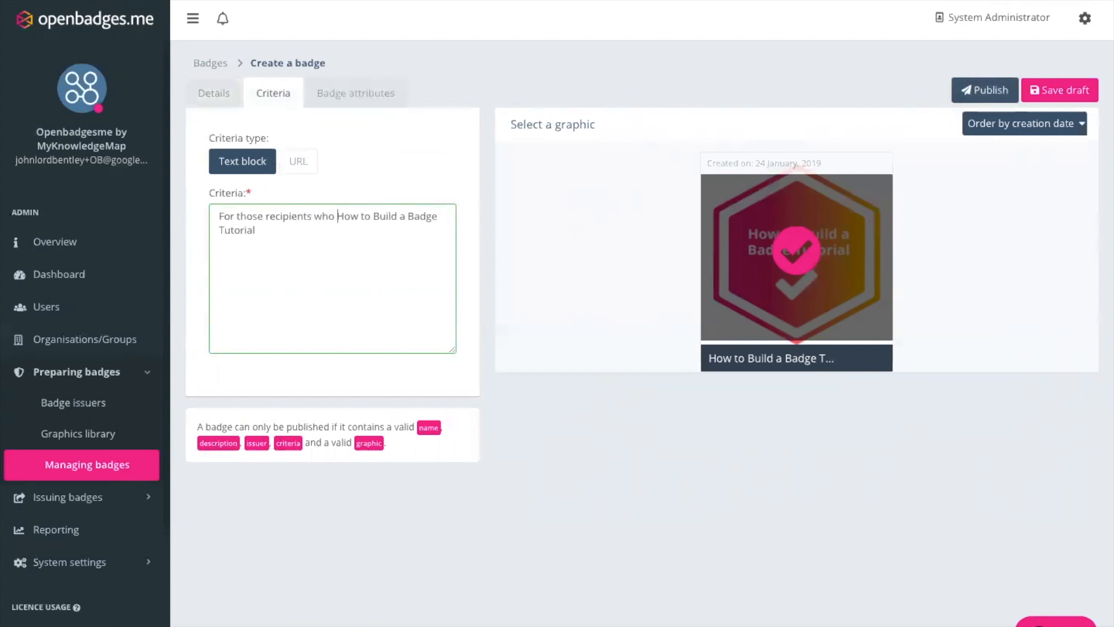
pyautogui.write('have completed')
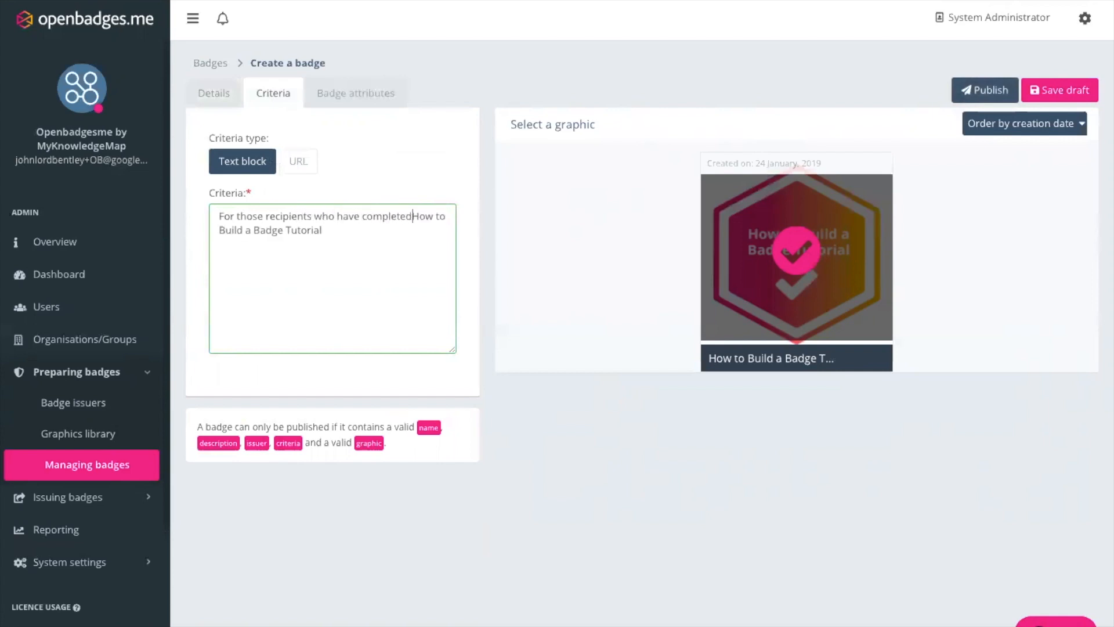
pyautogui.write('the')
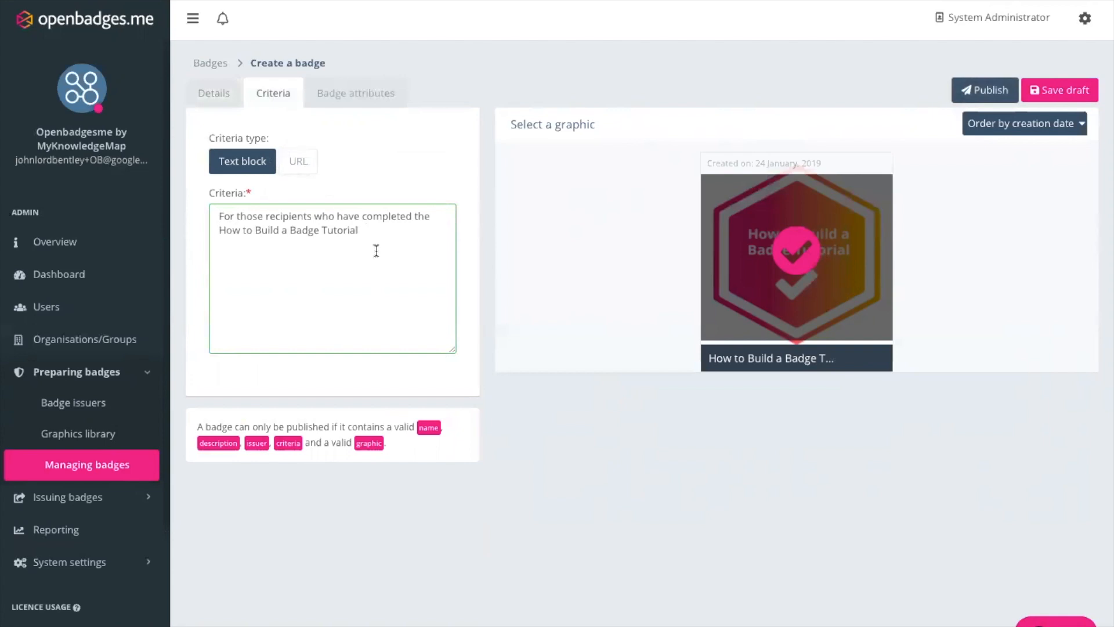
pyautogui.write('.')
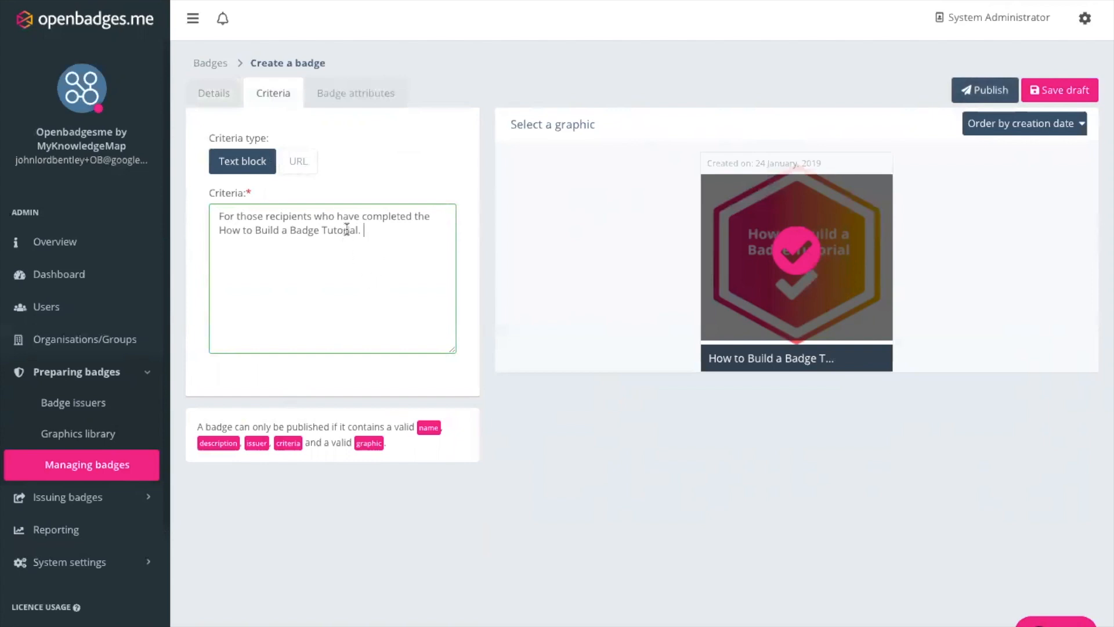
pyautogui.moveTo(298, 160)
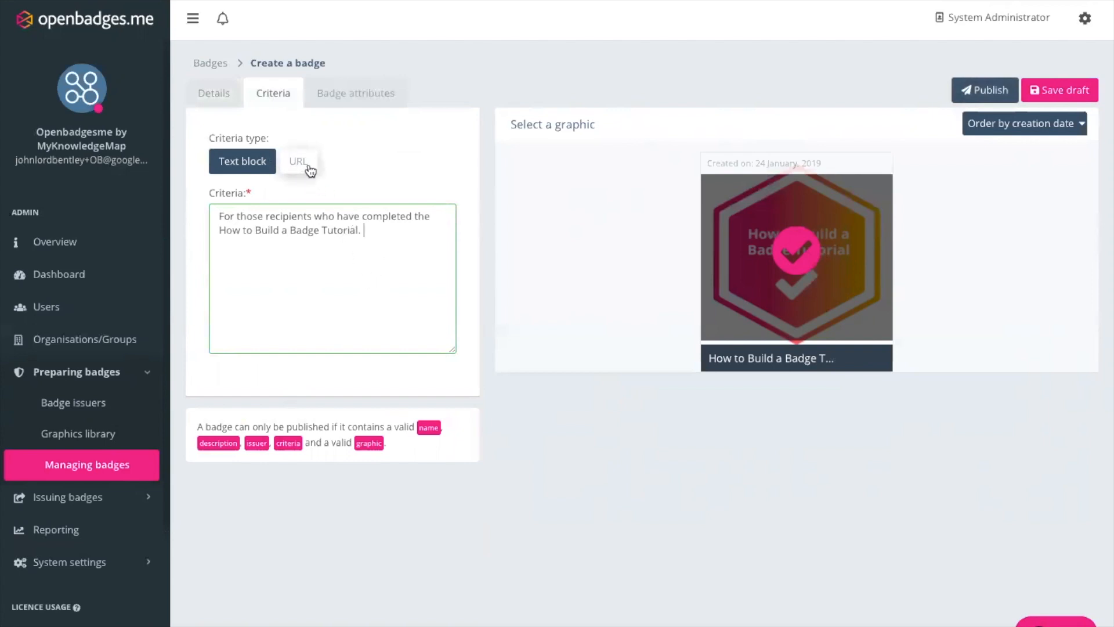
pyautogui.moveTo(320, 164)
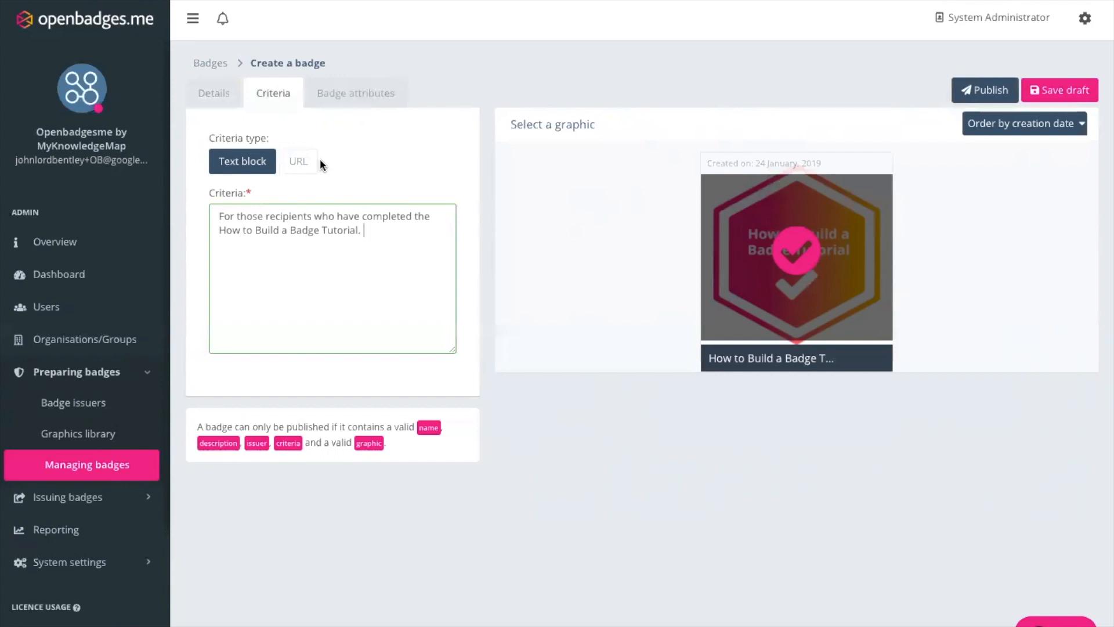
pyautogui.moveTo(355, 93)
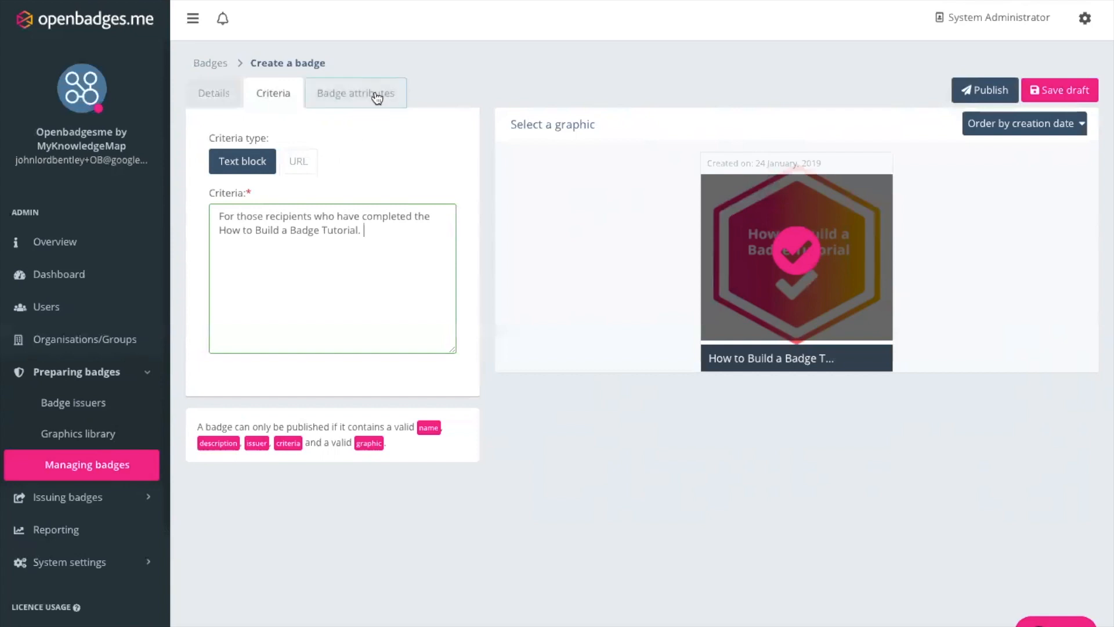
# Add a badge attribute with name 10 and value Kudos Points.
pyautogui.click(355, 93)
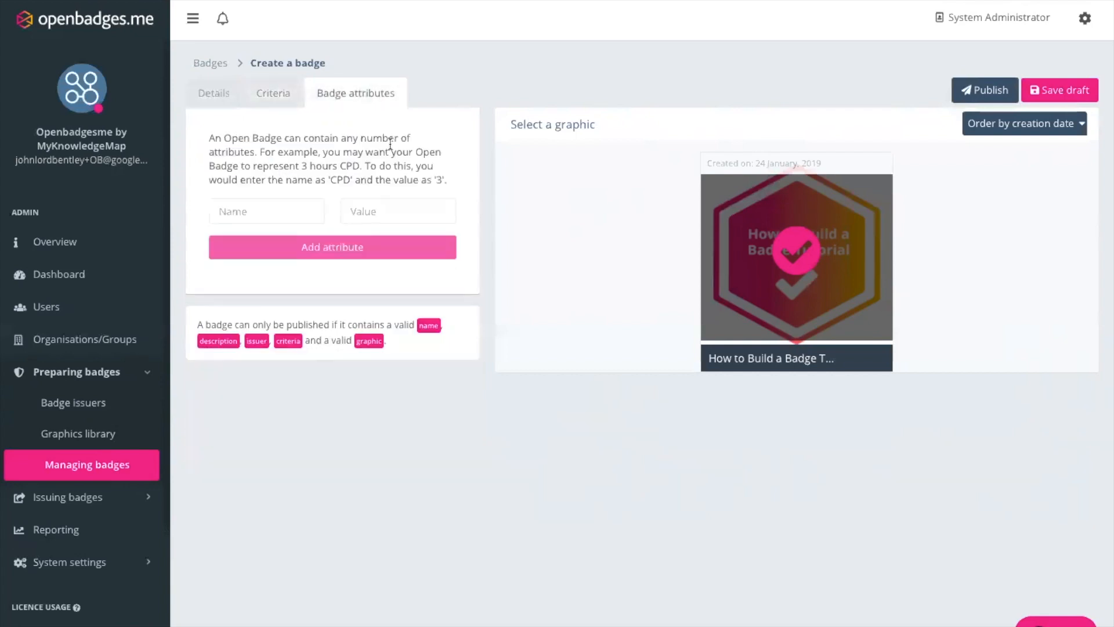
pyautogui.moveTo(462, 214)
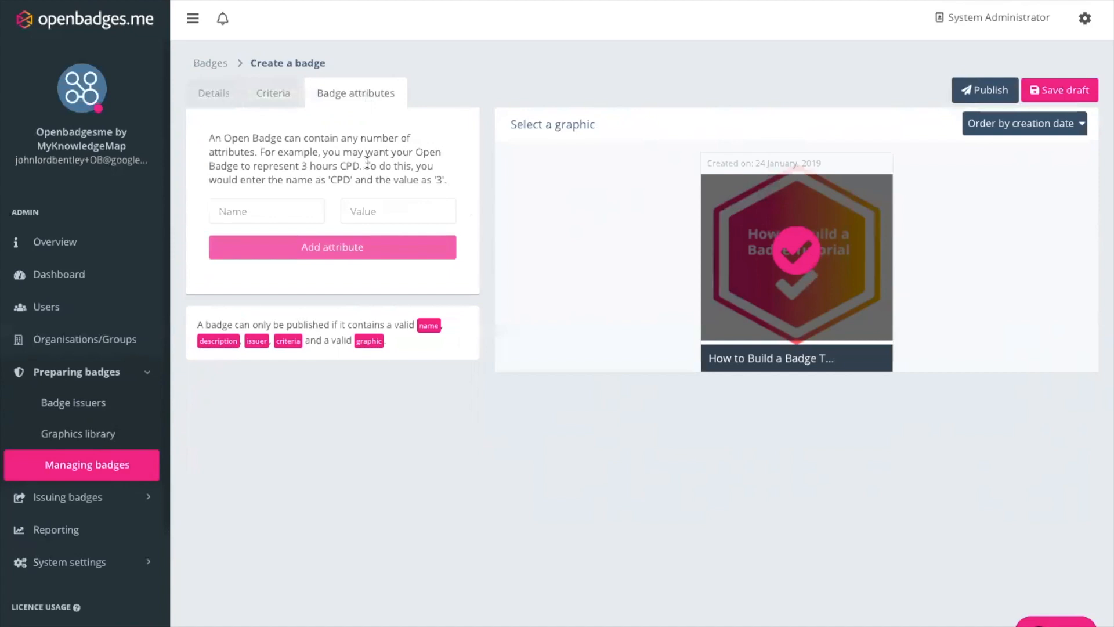
pyautogui.click(266, 211)
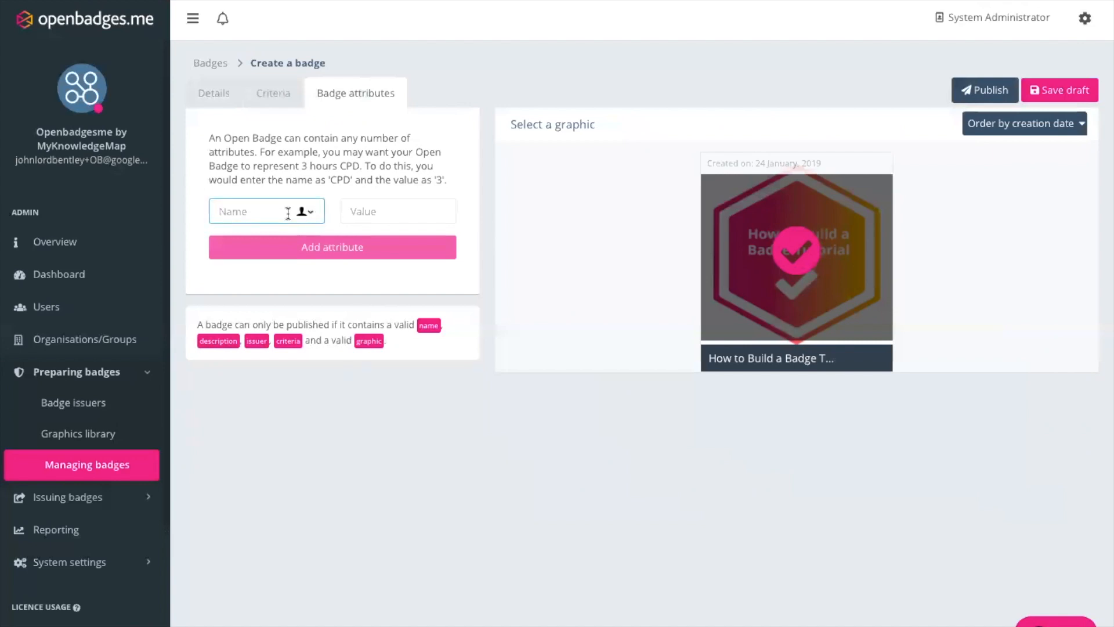
pyautogui.write('10')
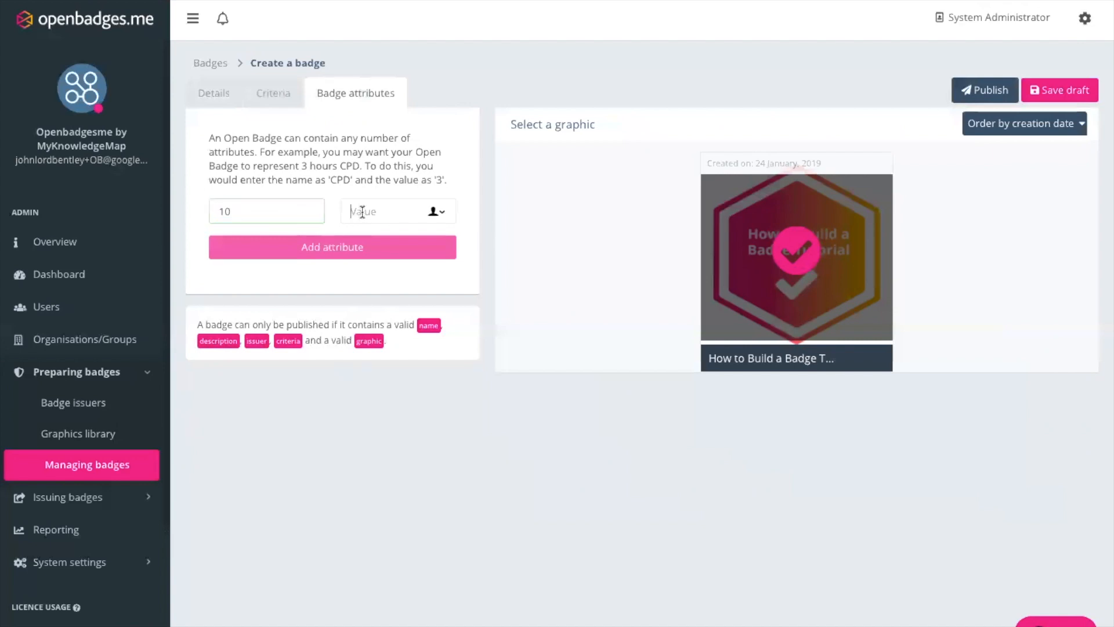
pyautogui.write('Kudos P')
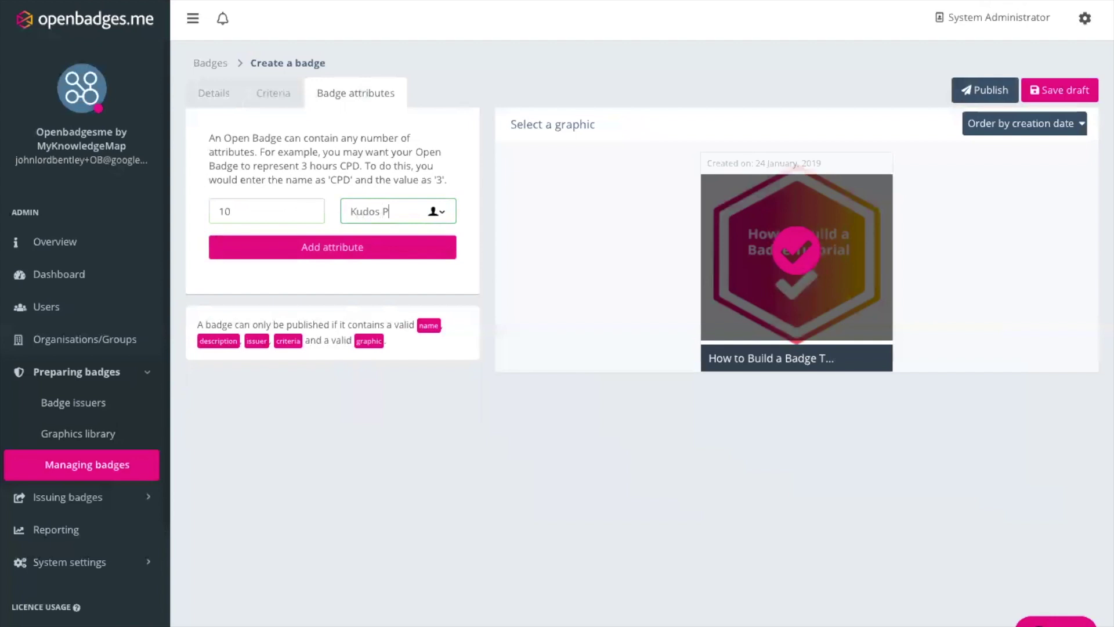
pyautogui.write('oints')
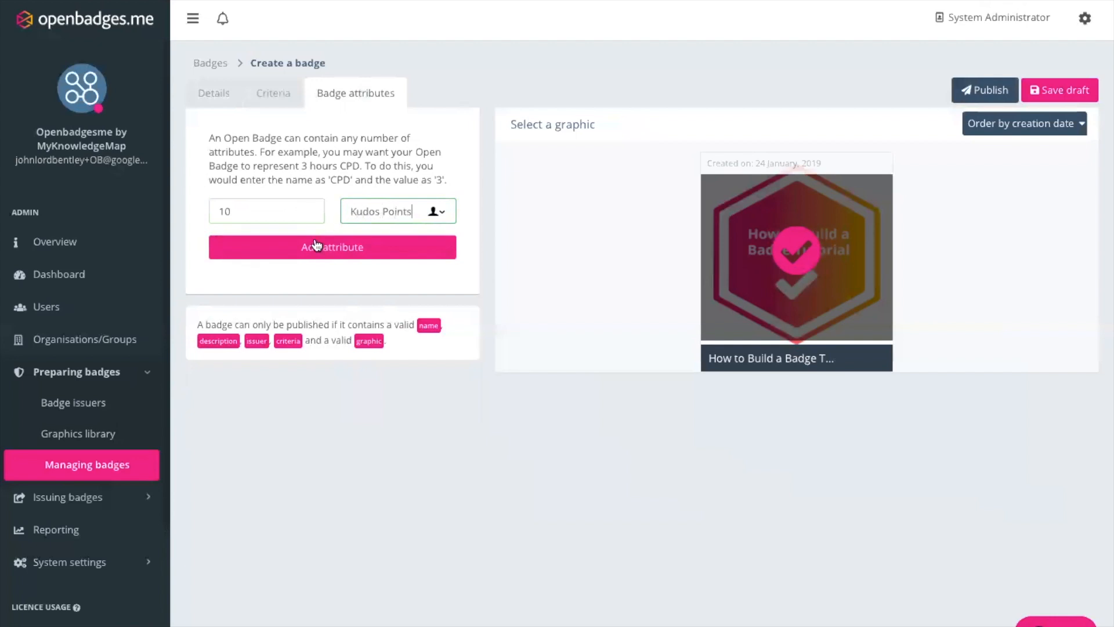
pyautogui.click(332, 246)
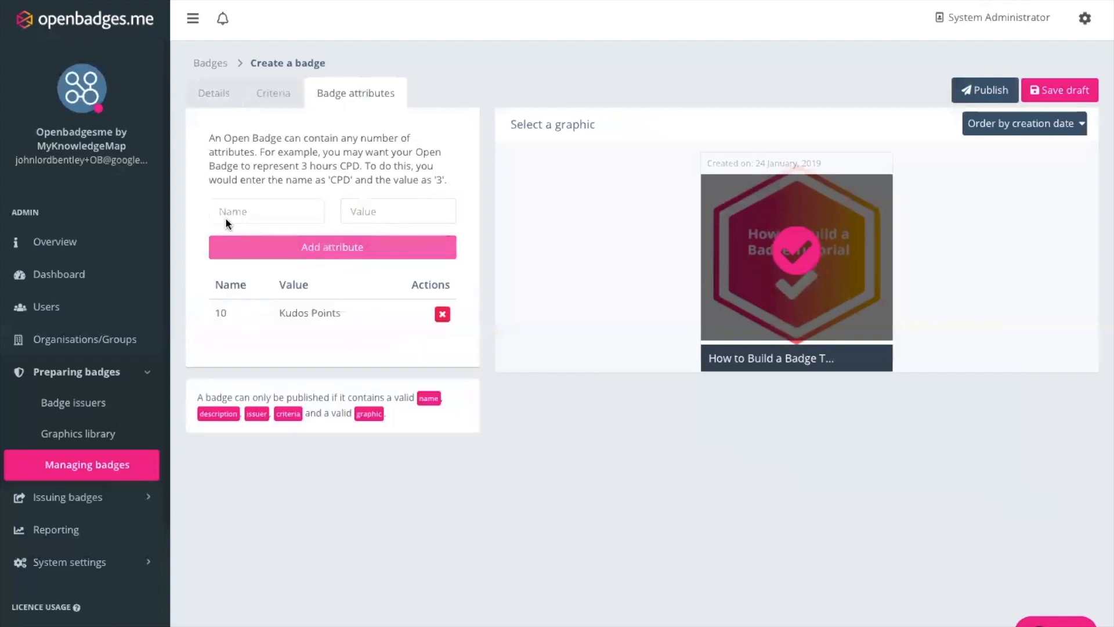
pyautogui.moveTo(475, 305)
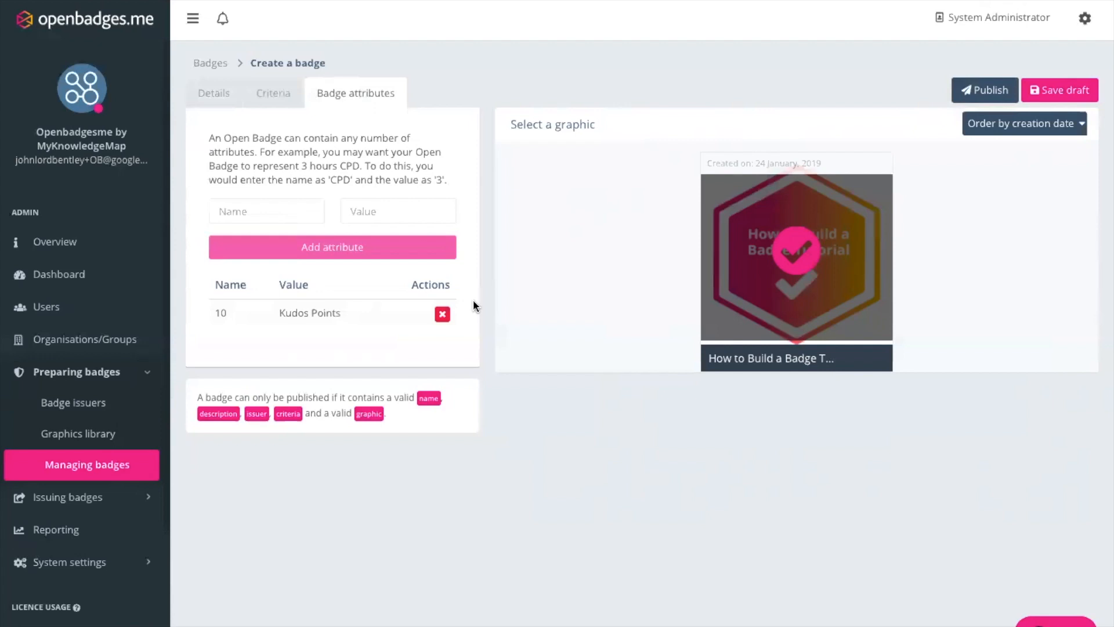
# Review the Criteria and Details tabs, then publish the tutorial badge.
pyautogui.click(272, 93)
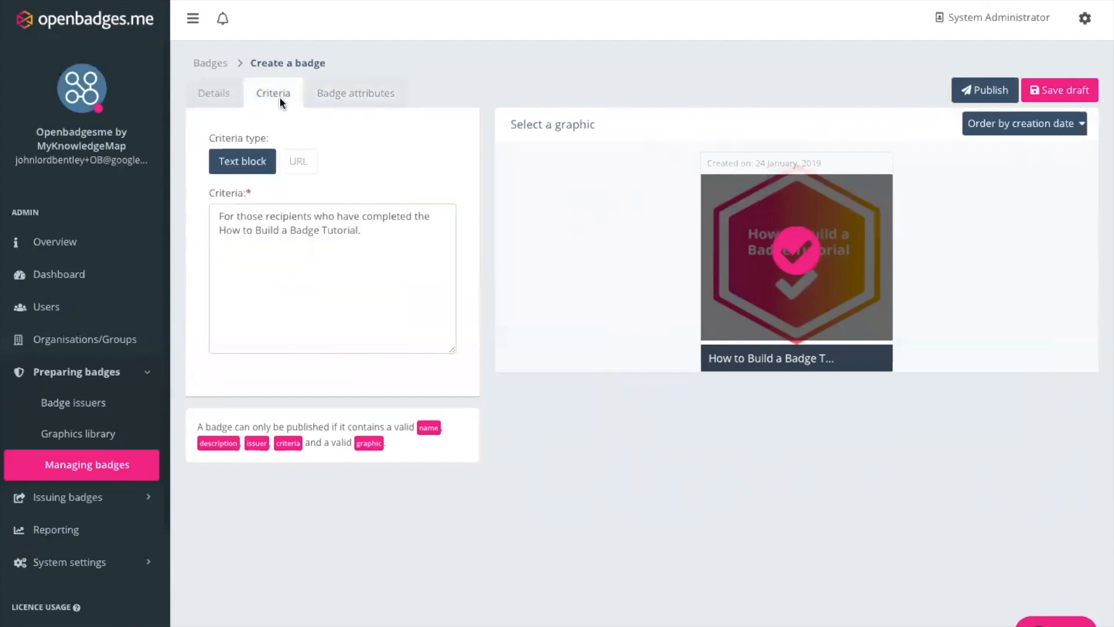
pyautogui.moveTo(214, 93)
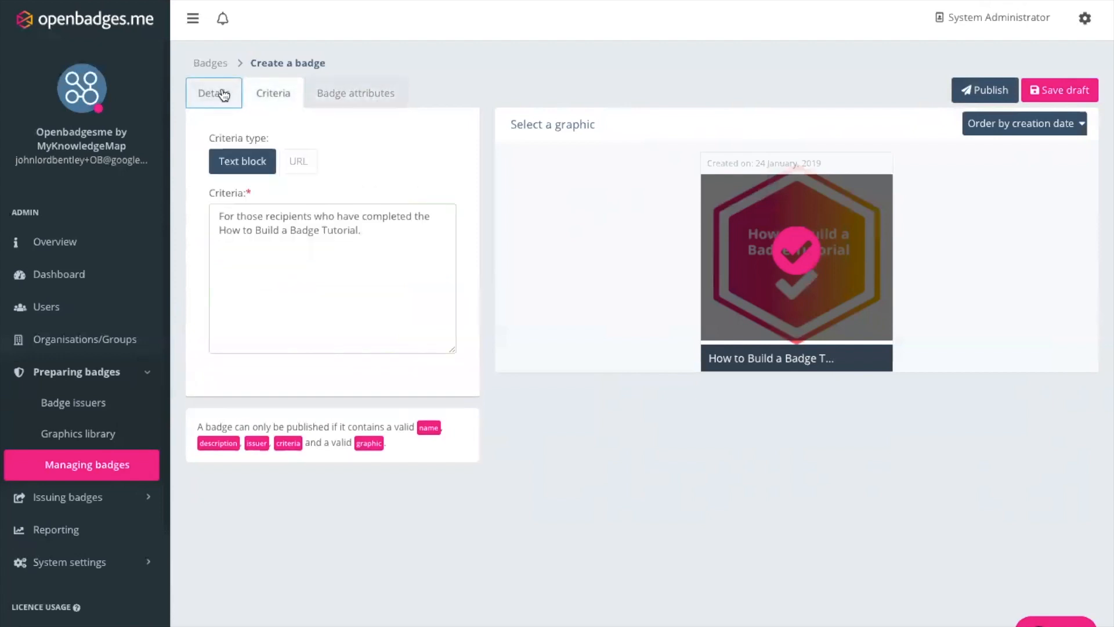
pyautogui.click(355, 93)
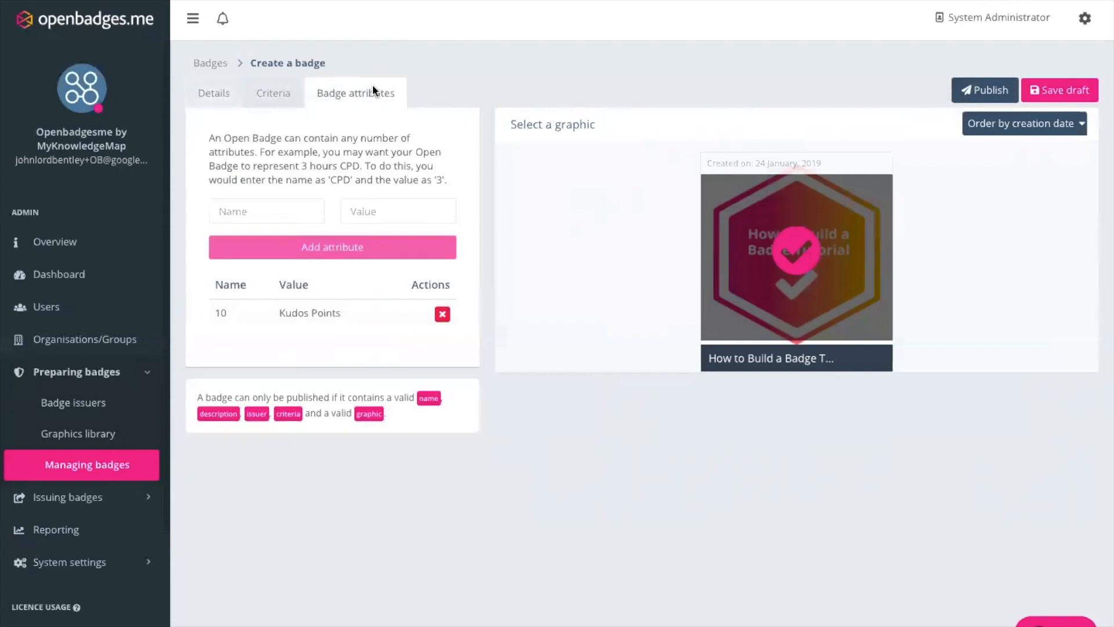
pyautogui.moveTo(643, 290)
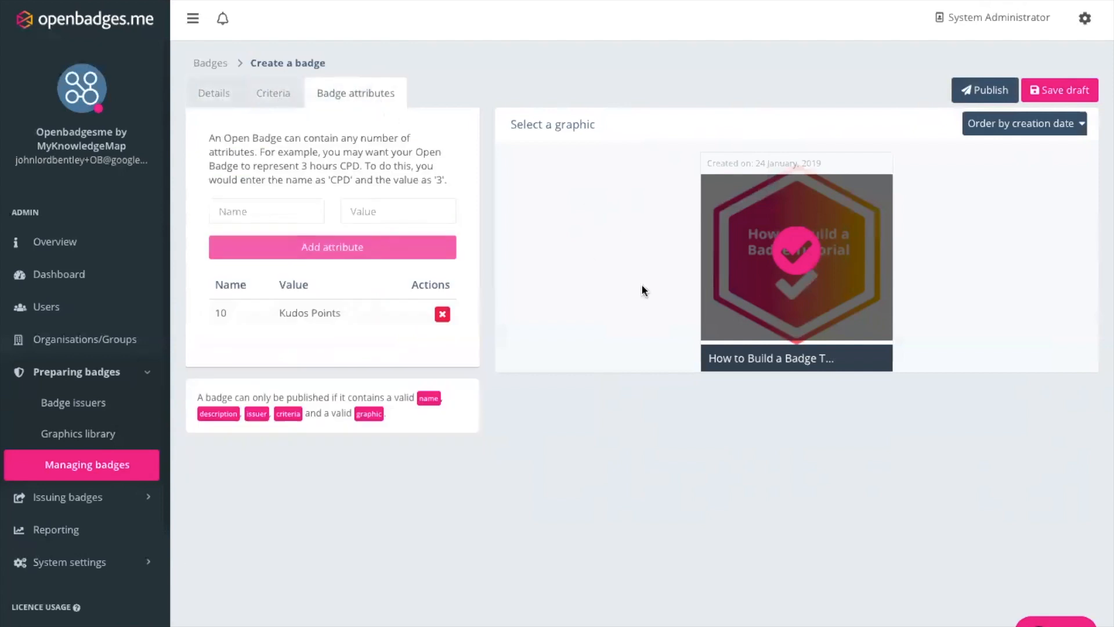
pyautogui.moveTo(652, 303)
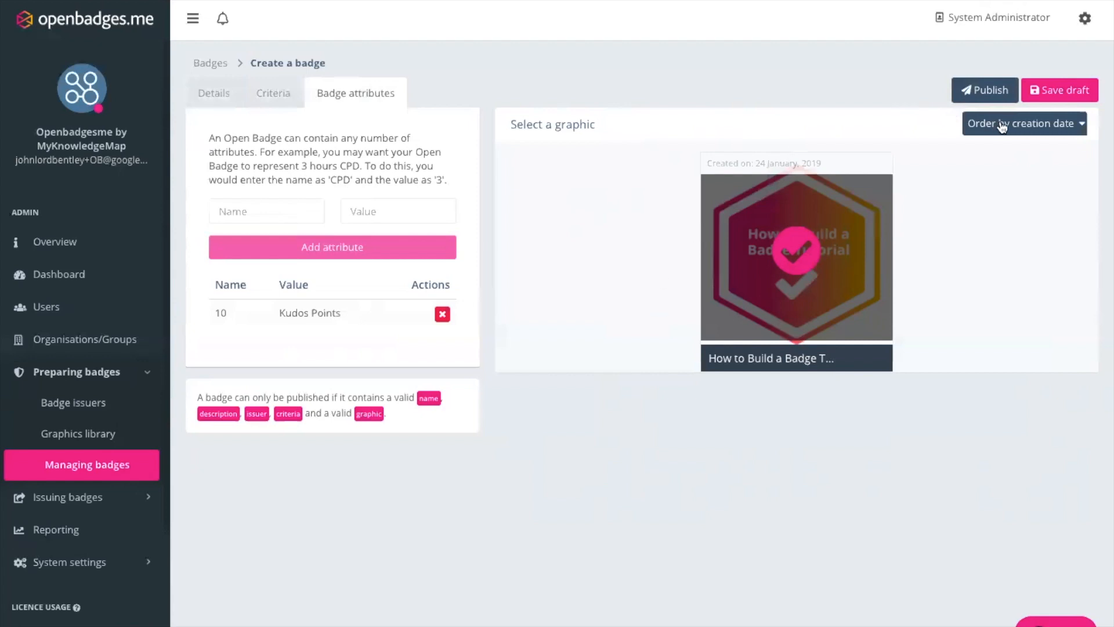
pyautogui.moveTo(986, 89)
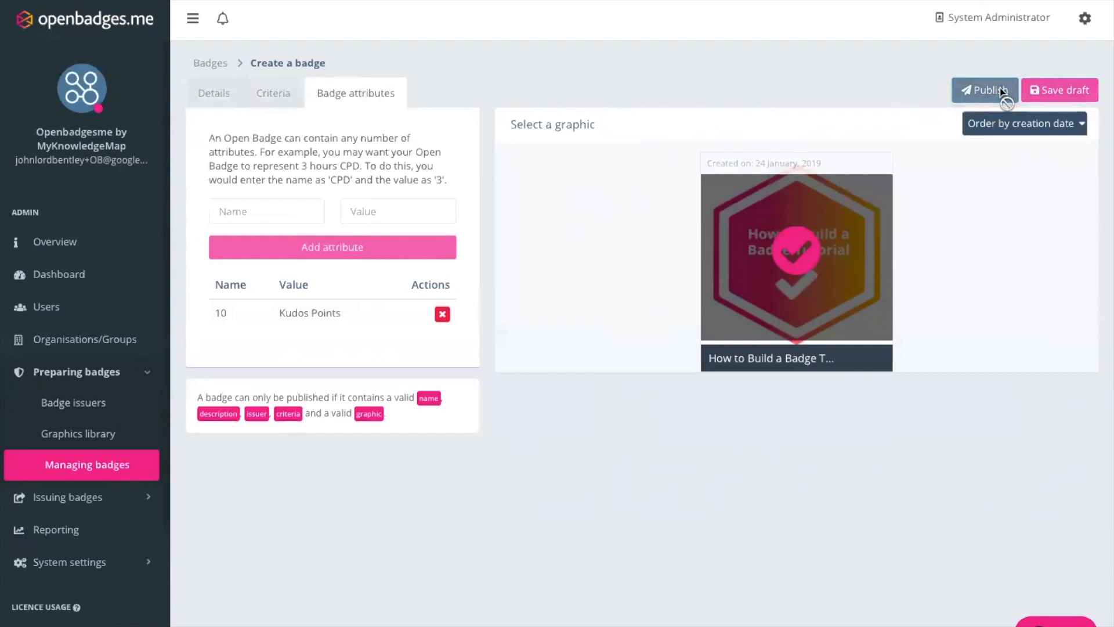
pyautogui.click(984, 91)
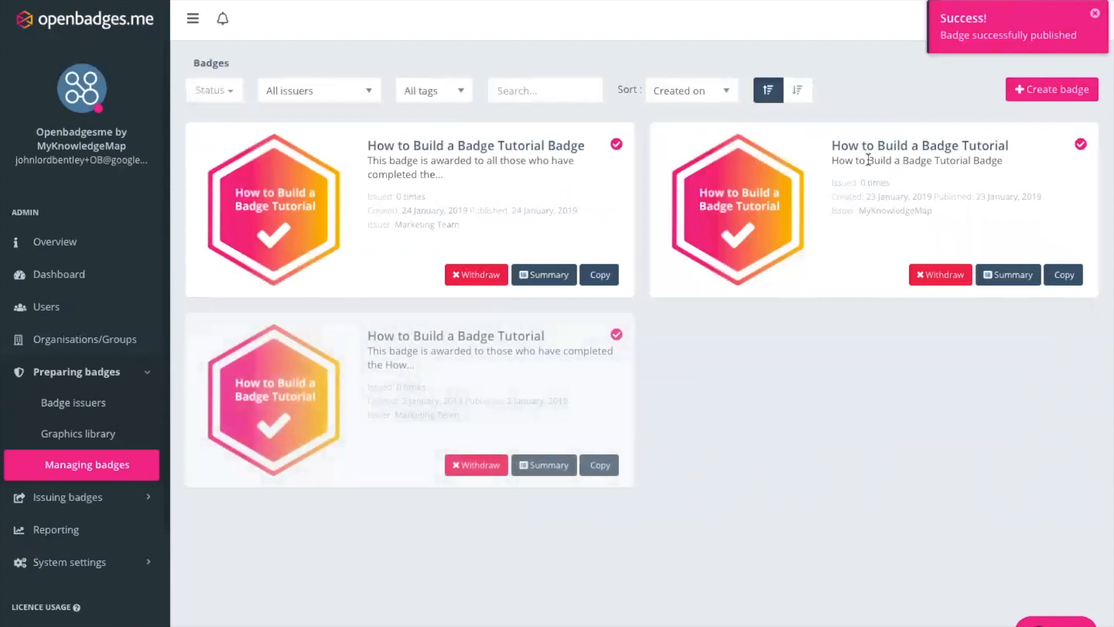